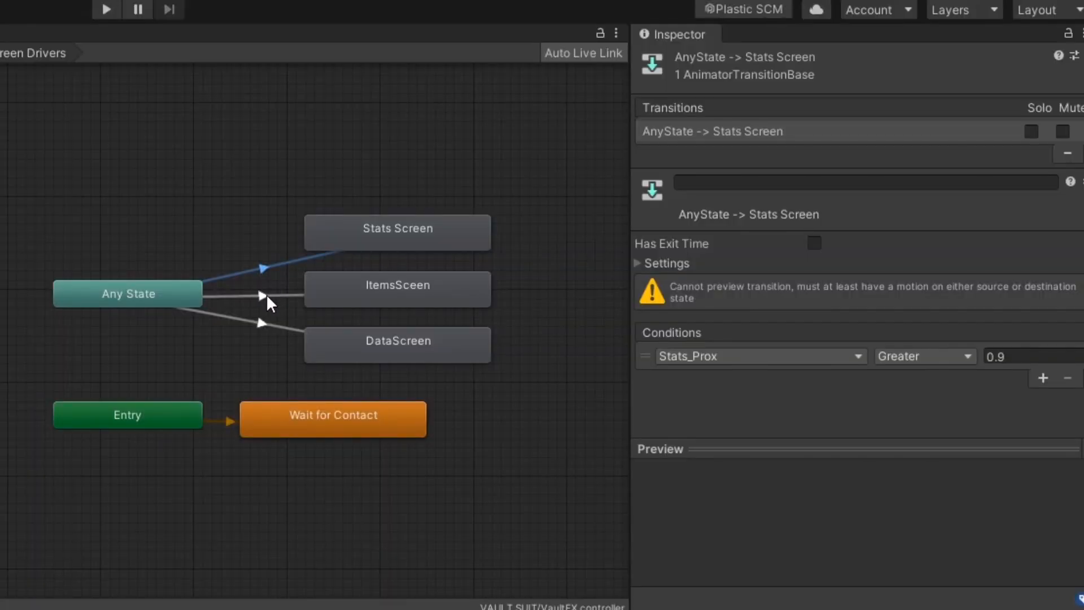
Review an Any State transition and complete the receiver Parameter as BoxC
{"action": "left_click", "coordinate": [270, 296]}
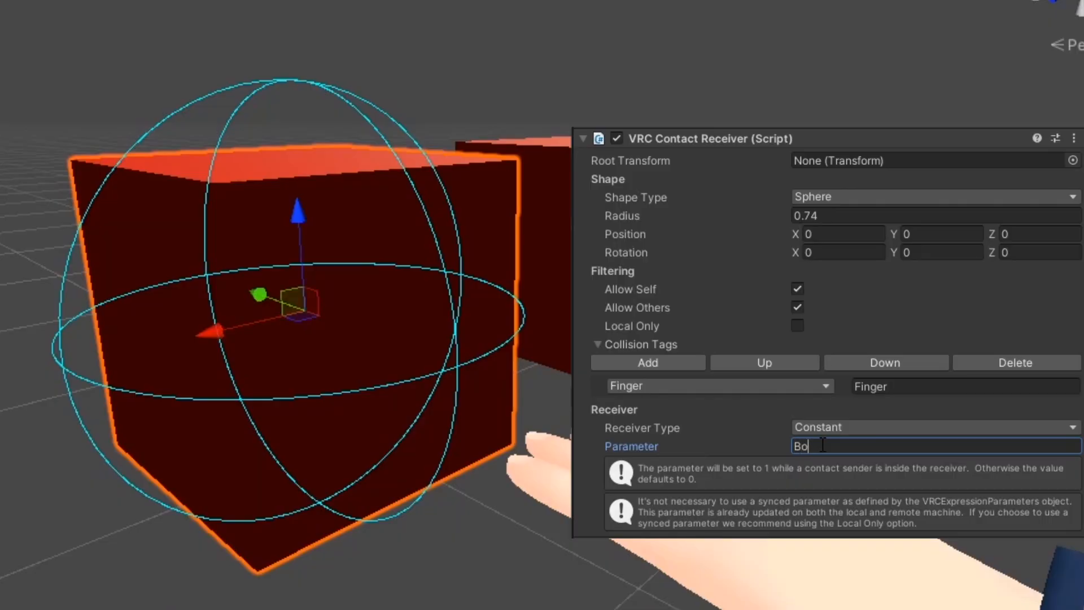
{"action": "type", "text": "xC"}
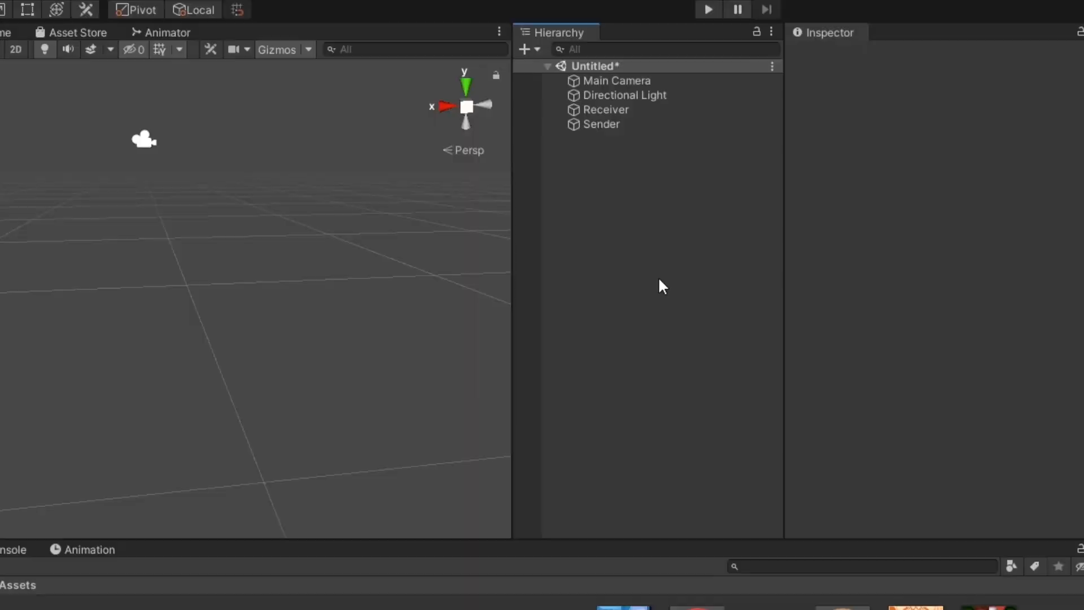
Enter BoxC as the receiver Parameter and check it on the Box RED to Box GREEN transition
{"action": "left_click", "coordinate": [601, 124]}
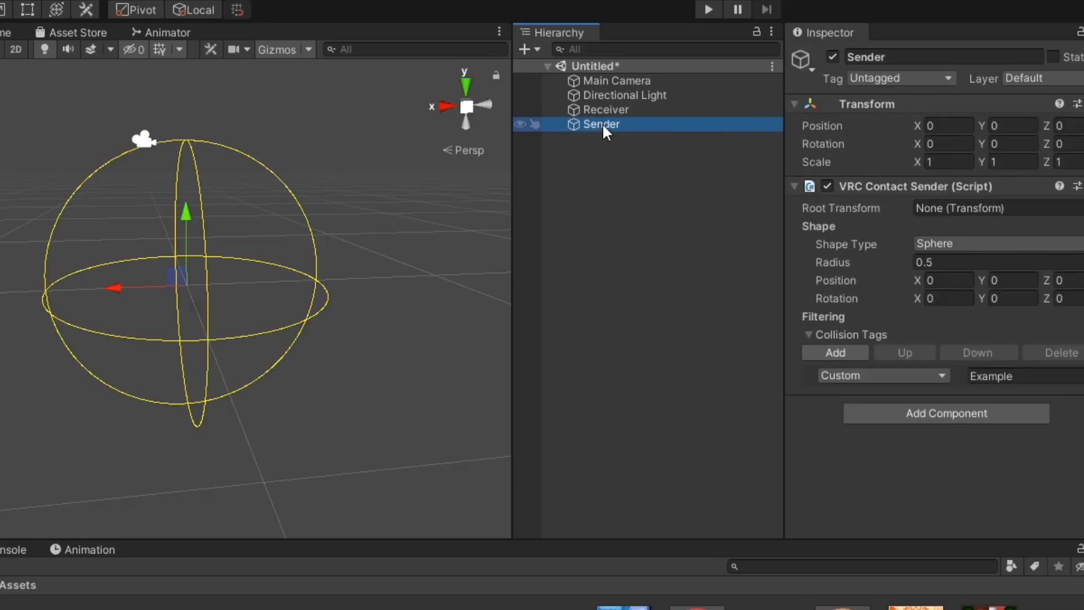
{"action": "mouse_move", "coordinate": [604, 110]}
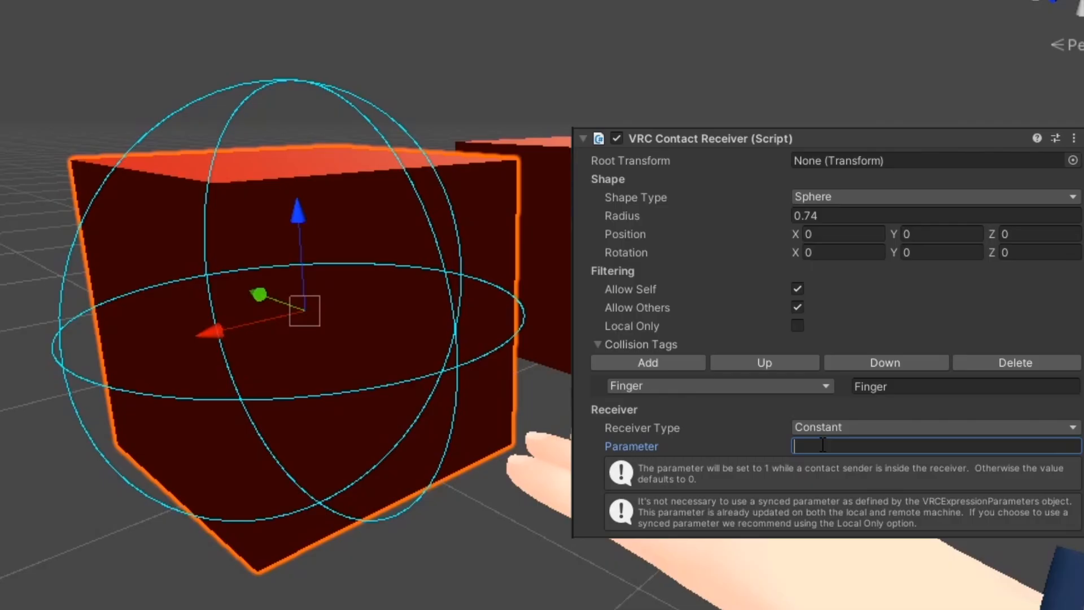
{"action": "type", "text": "Box"}
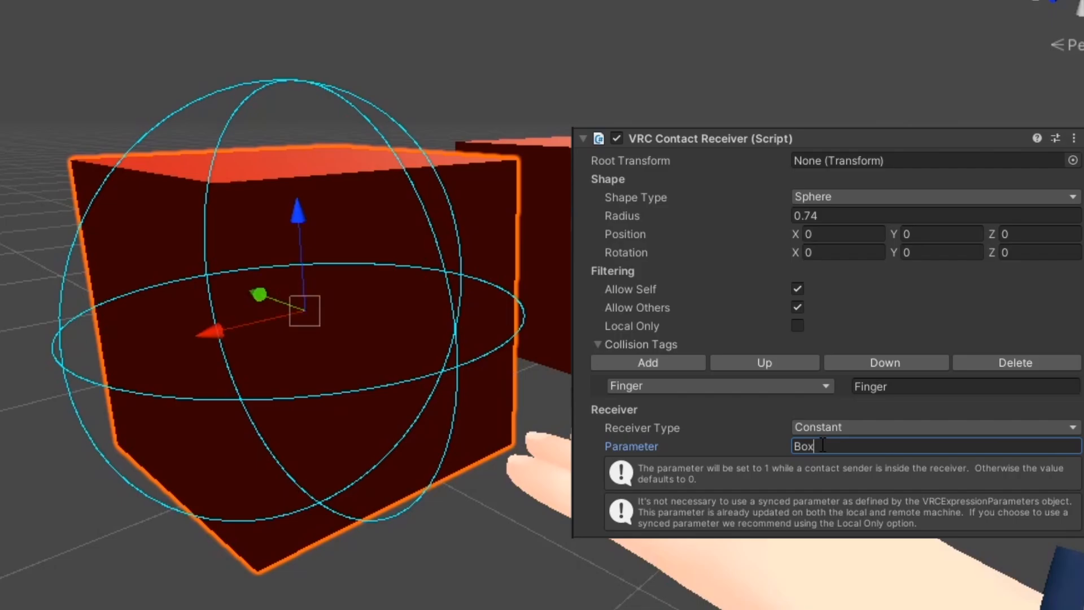
{"action": "type", "text": "C"}
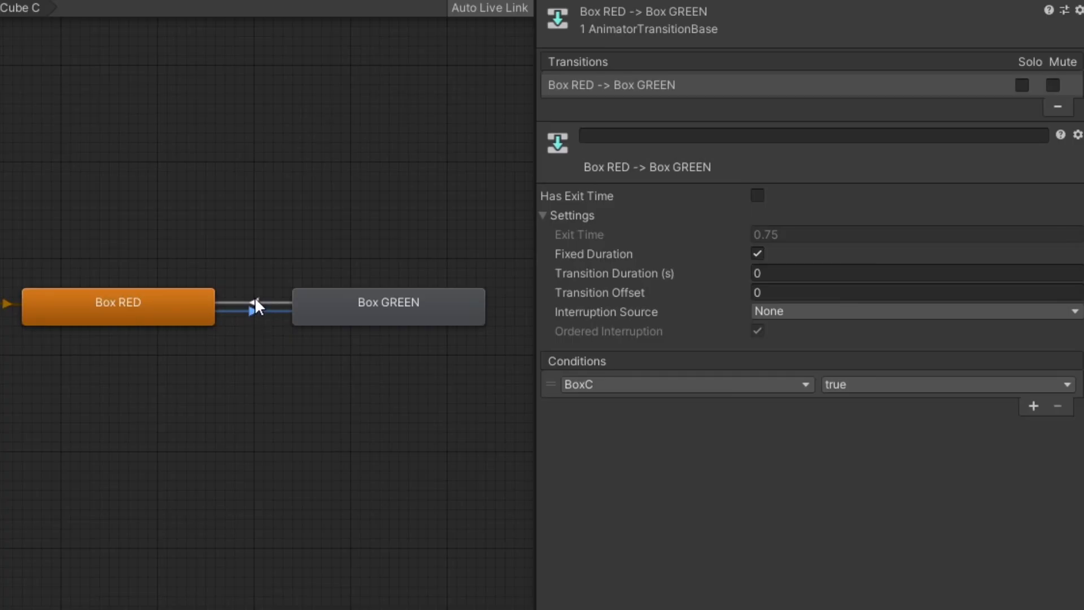
{"action": "left_click", "coordinate": [259, 311]}
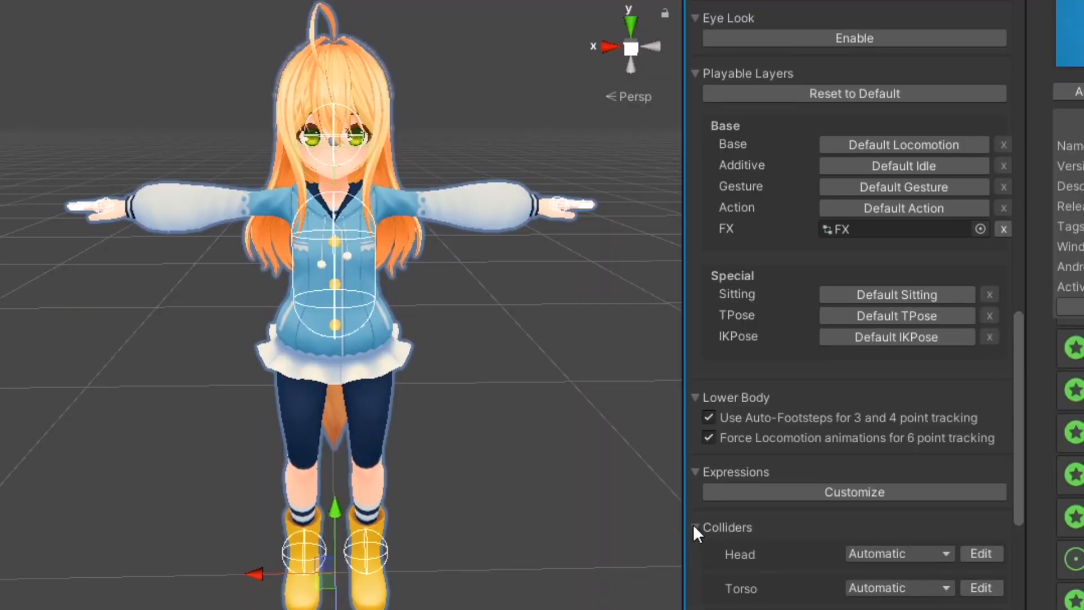
Add Torso and Finger Little R collision tags beside the existing Finger tag
{"action": "scroll", "scroll_direction": "down", "scroll_amount": 3}
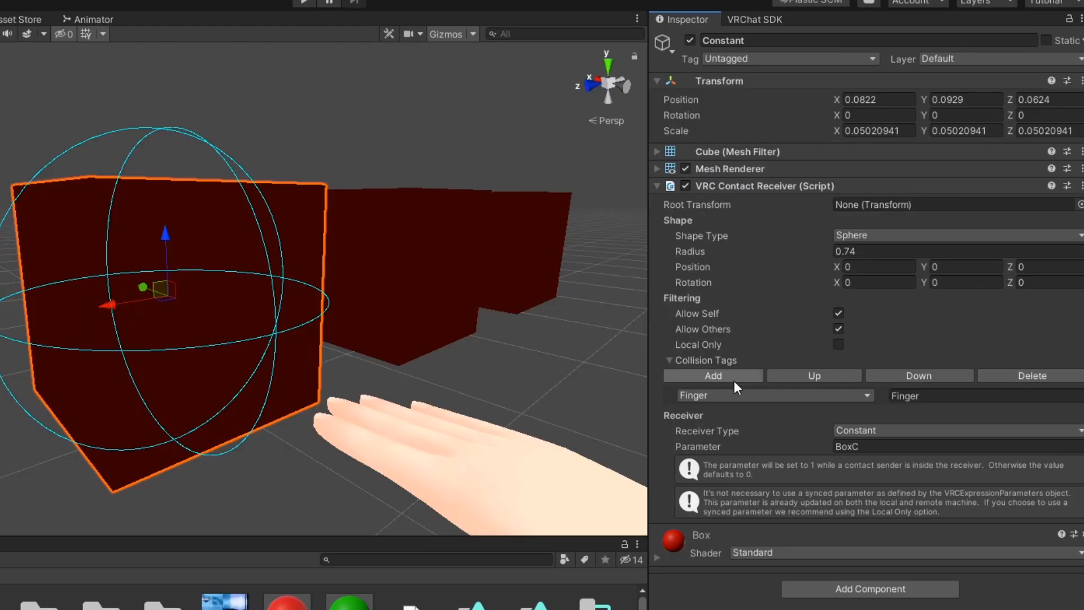
{"action": "left_click", "coordinate": [713, 375]}
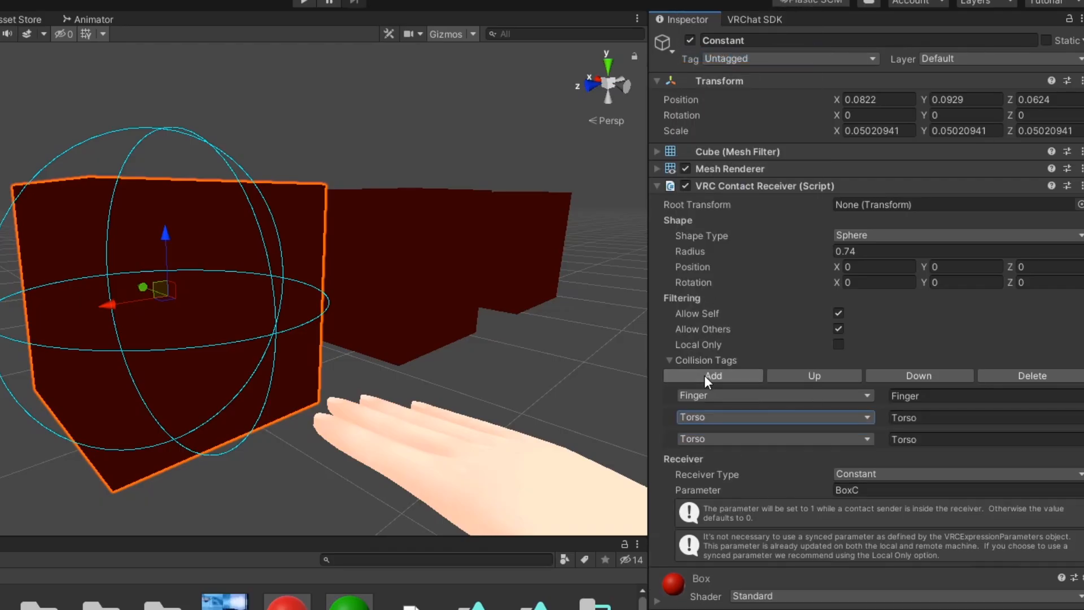
{"action": "left_click", "coordinate": [775, 438]}
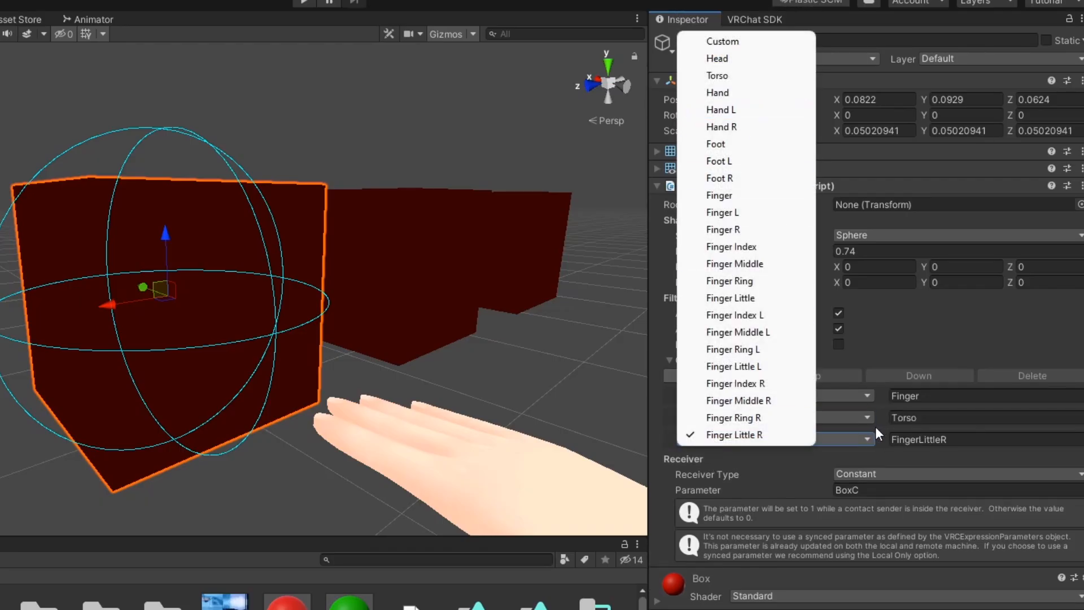
{"action": "mouse_move", "coordinate": [740, 208]}
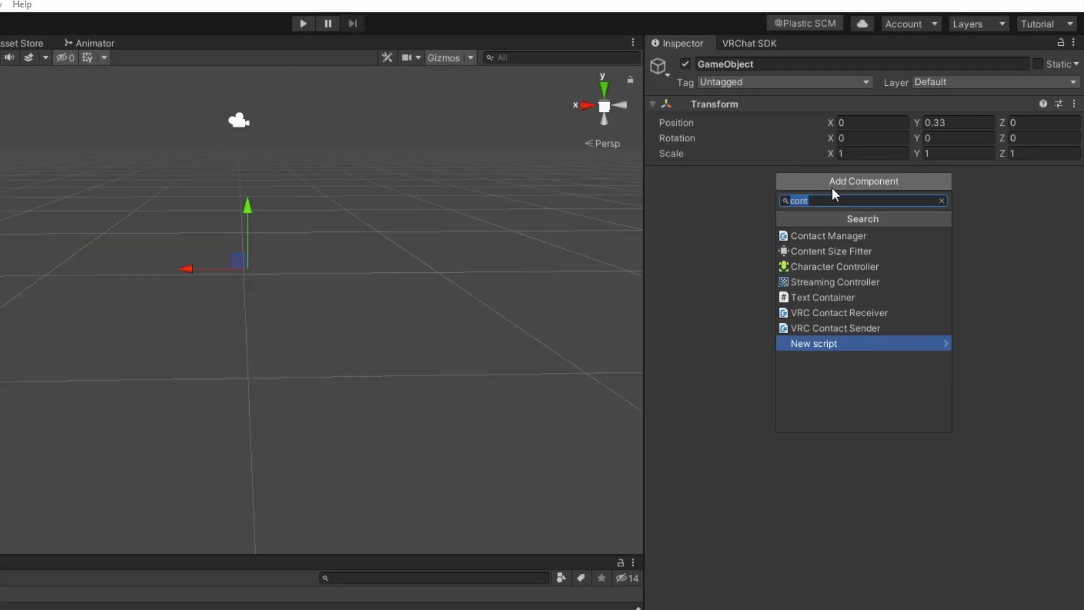
Add a VRC Contact Receiver, trying Capsule then Sphere, ending with radius 0.34 at X 1.02
{"action": "left_click", "coordinate": [838, 313]}
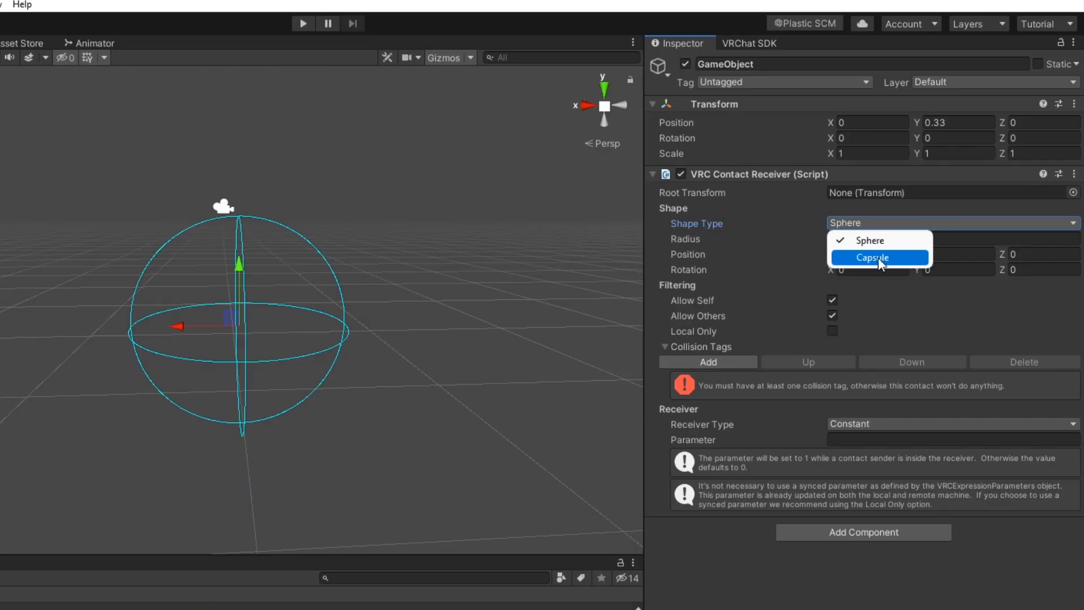
{"action": "left_click", "coordinate": [870, 258]}
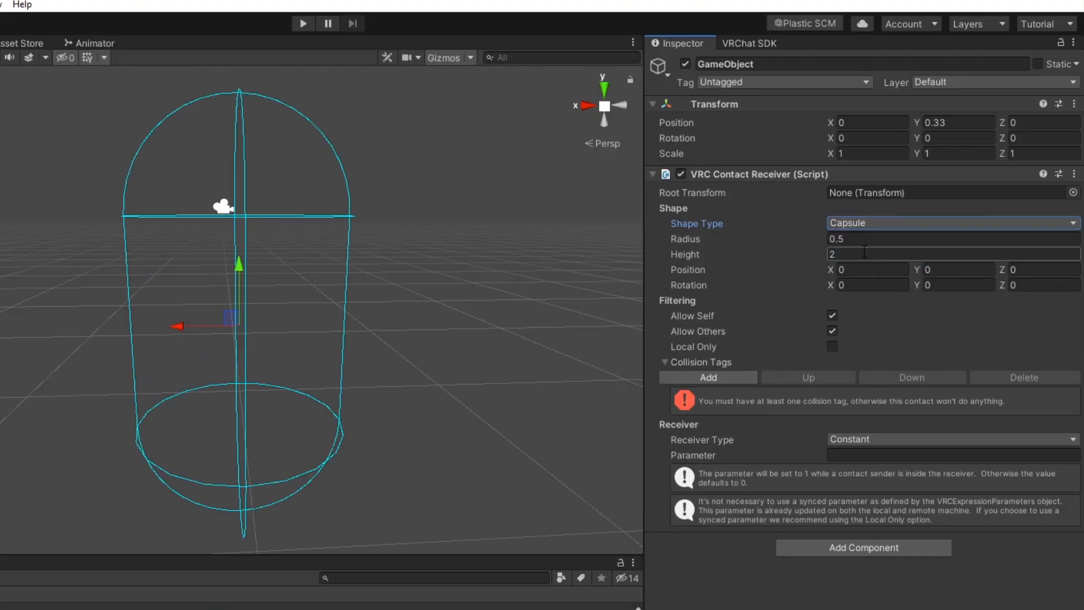
{"action": "left_click", "coordinate": [951, 223]}
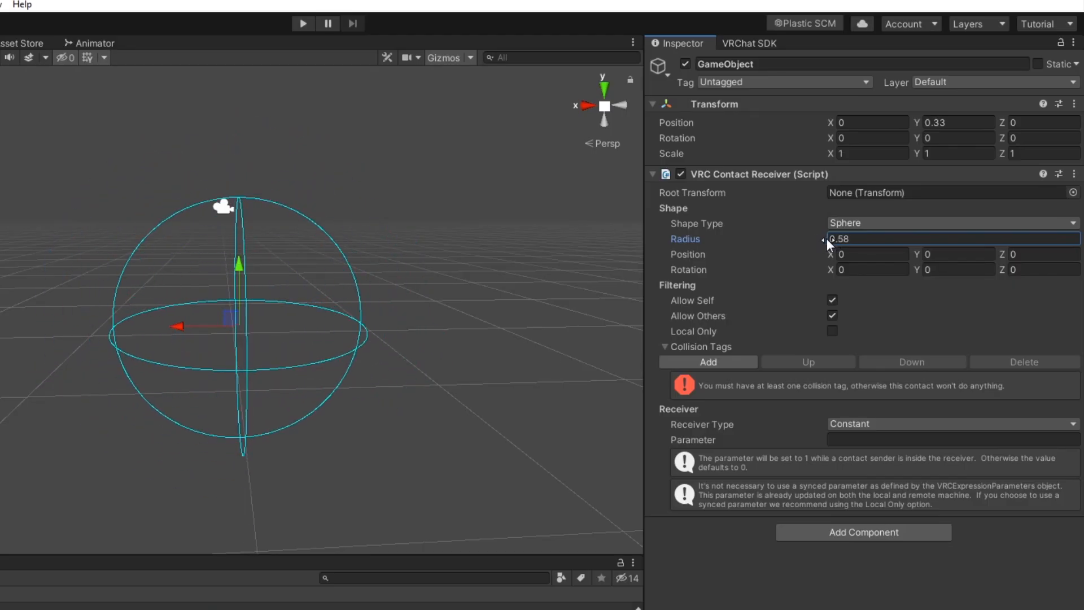
{"action": "left_click", "coordinate": [951, 222]}
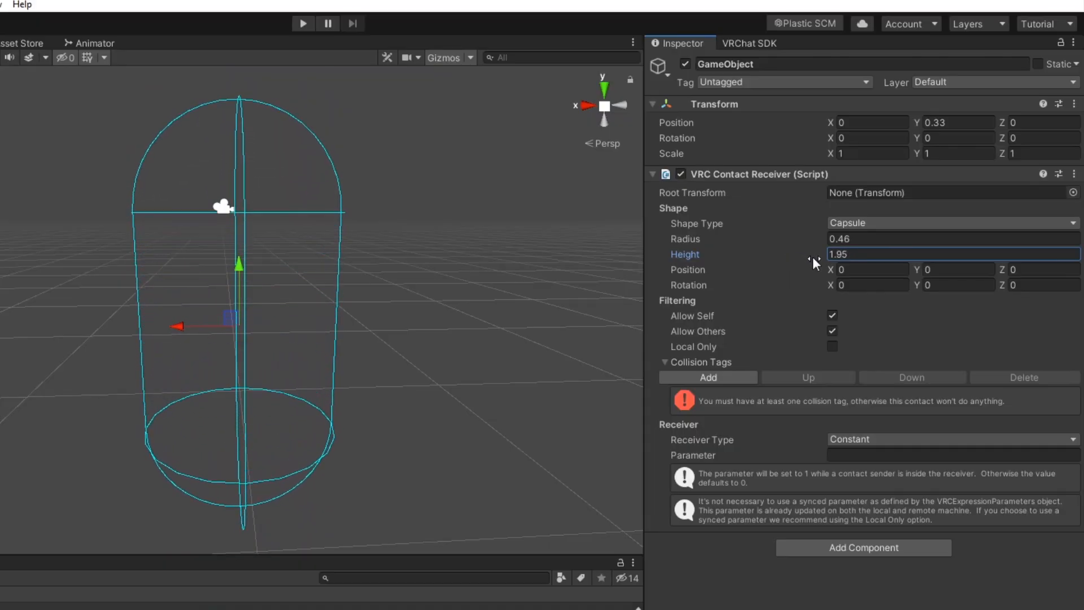
{"action": "left_click", "coordinate": [951, 222]}
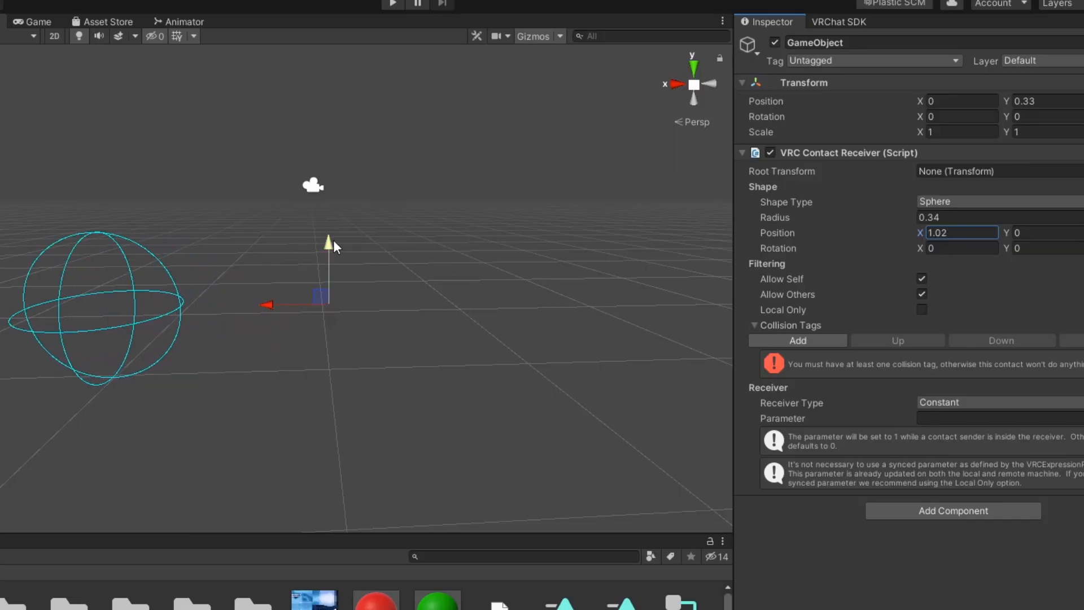
Reset Position to 0 and demonstrate Allow Self and Local Only, leaving Allow Self on and Local Only off
{"action": "left_click_drag", "start_coordinate": [329, 238], "coordinate": [329, 211]}
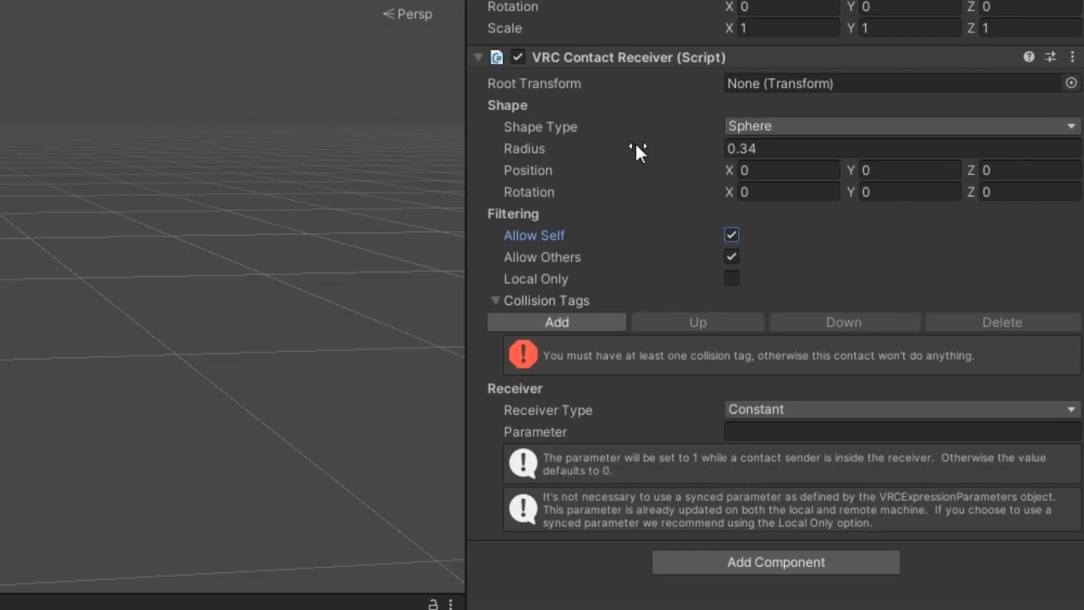
{"action": "left_click", "coordinate": [731, 235]}
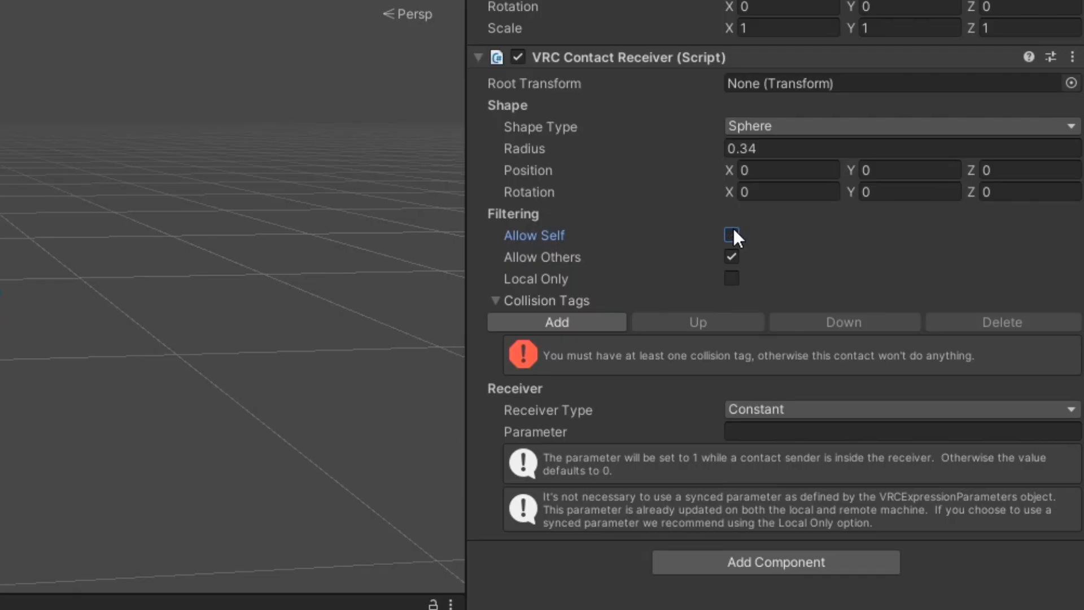
{"action": "left_click", "coordinate": [730, 235]}
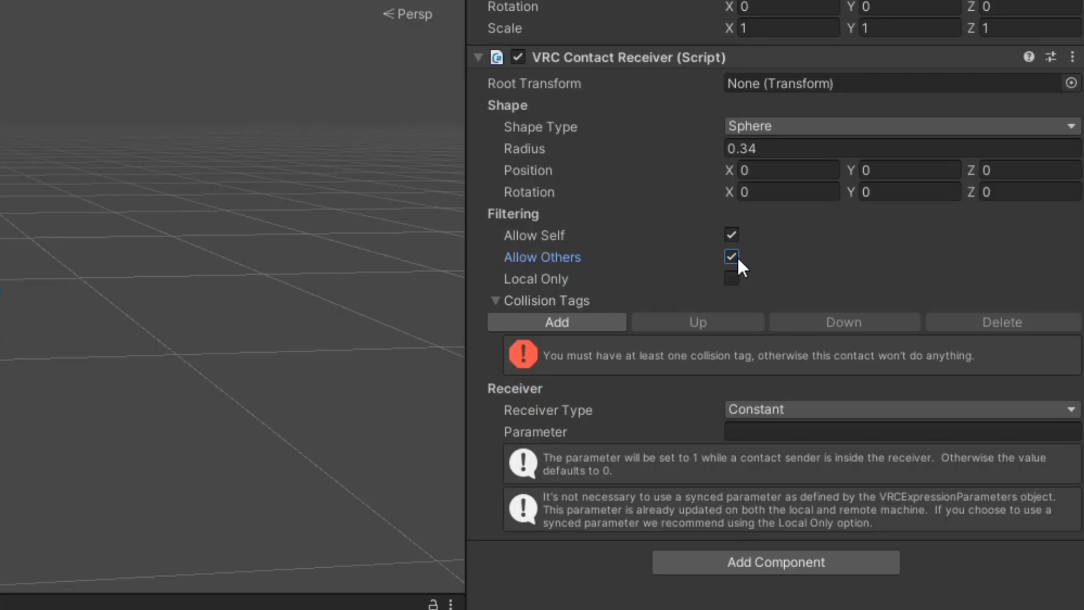
{"action": "mouse_move", "coordinate": [732, 279]}
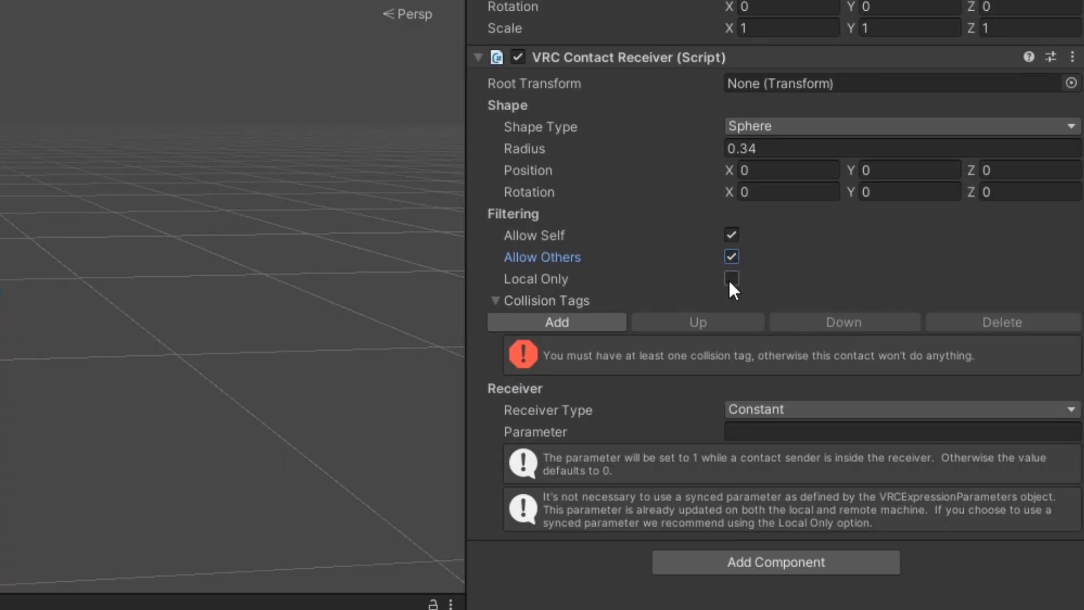
{"action": "left_click", "coordinate": [731, 278]}
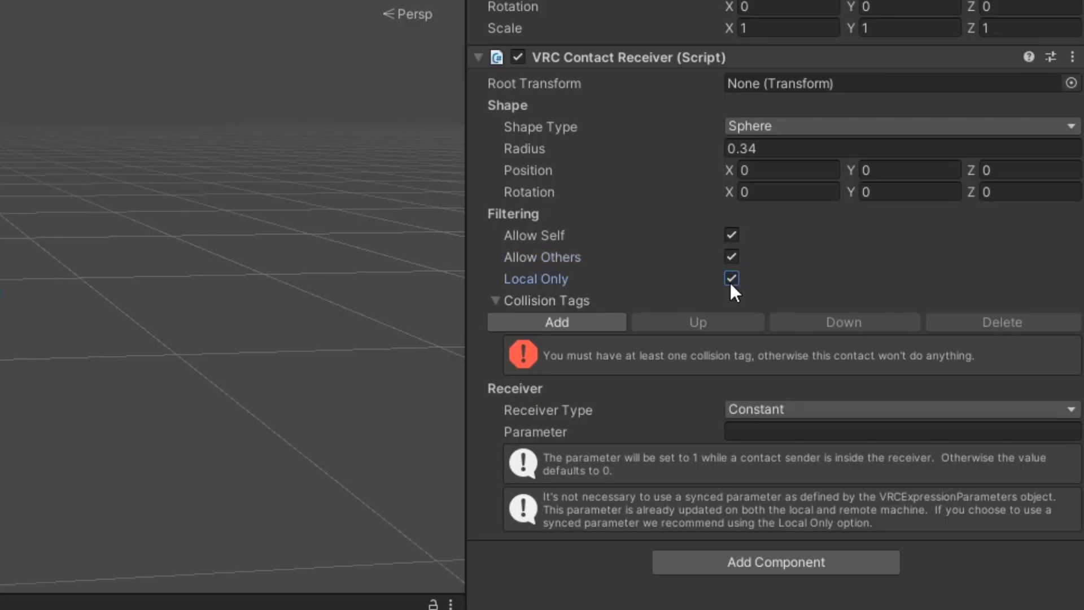
{"action": "left_click", "coordinate": [730, 278]}
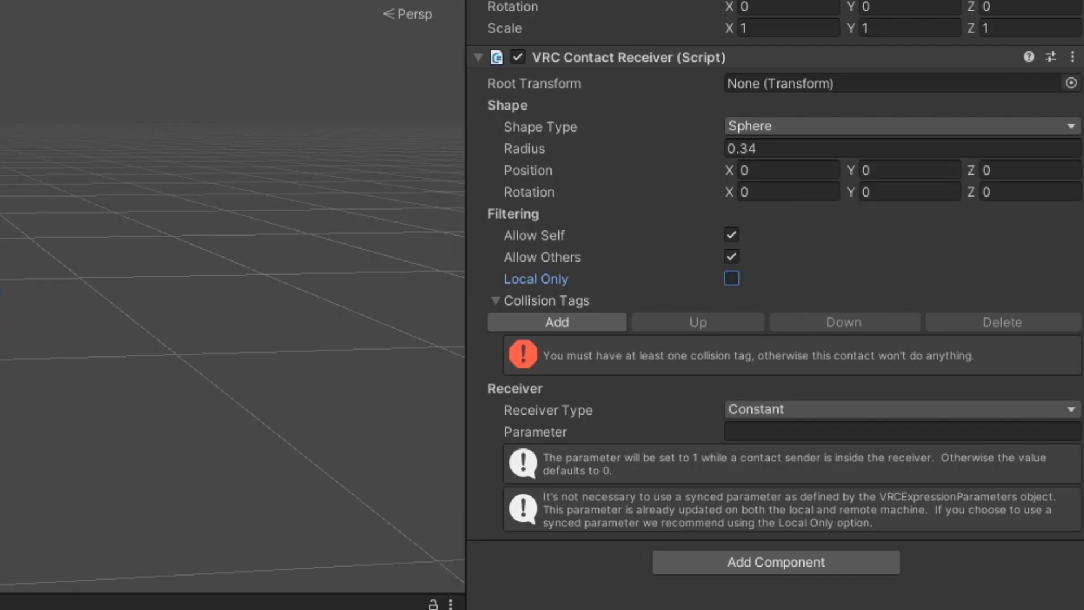
{"action": "left_click", "coordinate": [556, 322]}
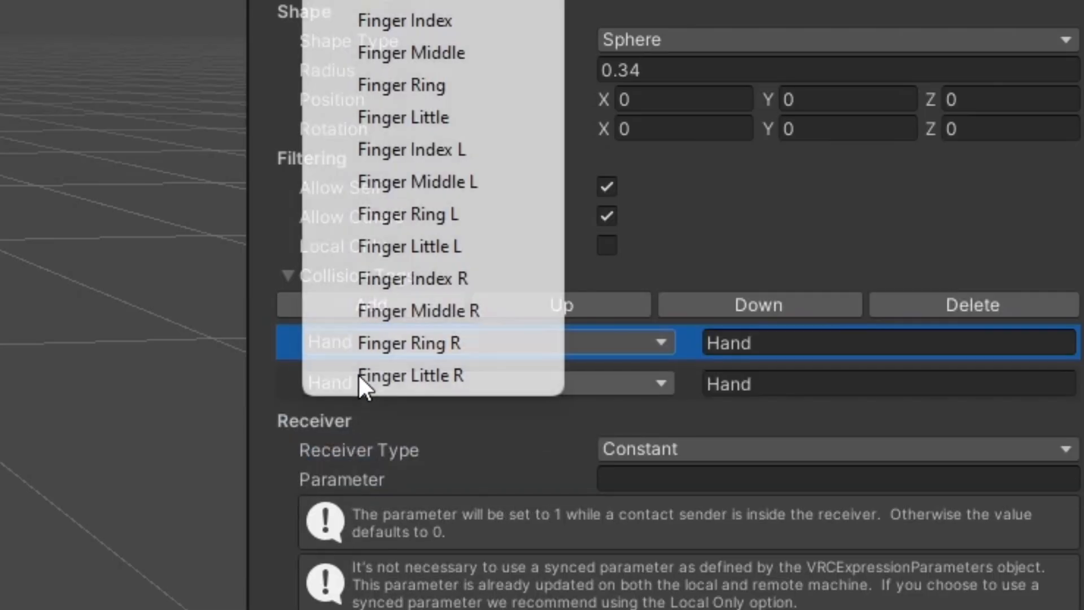
Set the collision tag's body part to Hand
{"action": "left_click", "coordinate": [411, 375]}
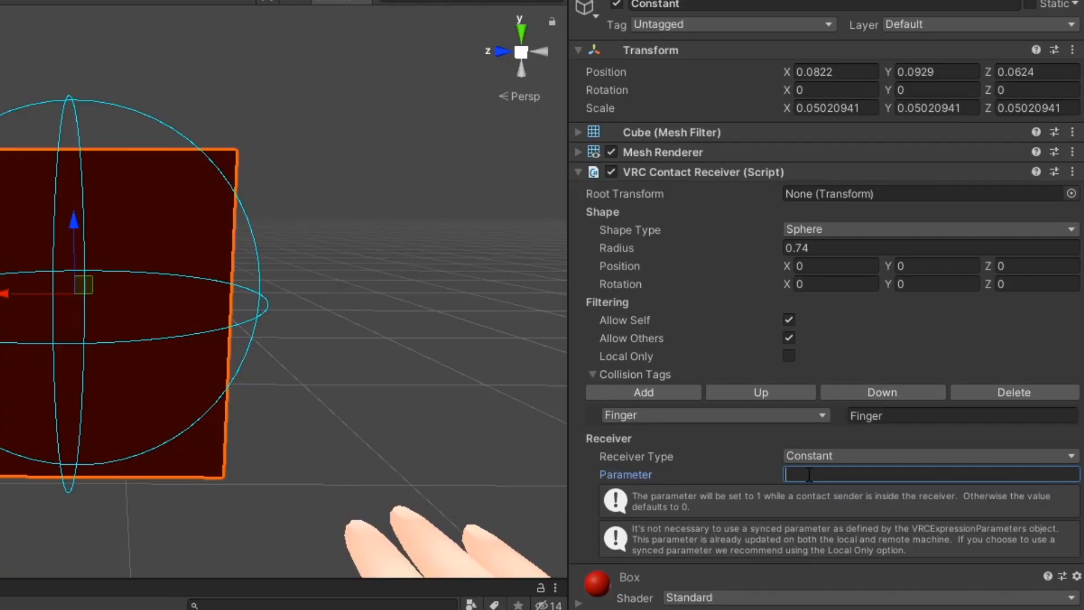
Set the receiver Parameter to BoxC and add a matching BoxC Bool in the FX controller
{"action": "type", "text": "BoxC"}
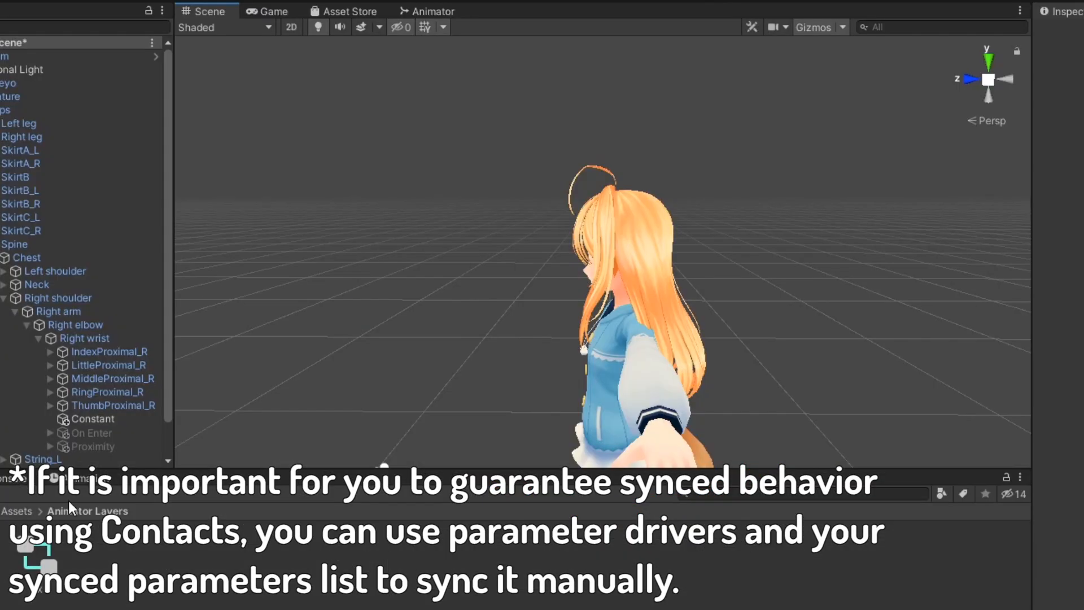
{"action": "left_click", "coordinate": [434, 11]}
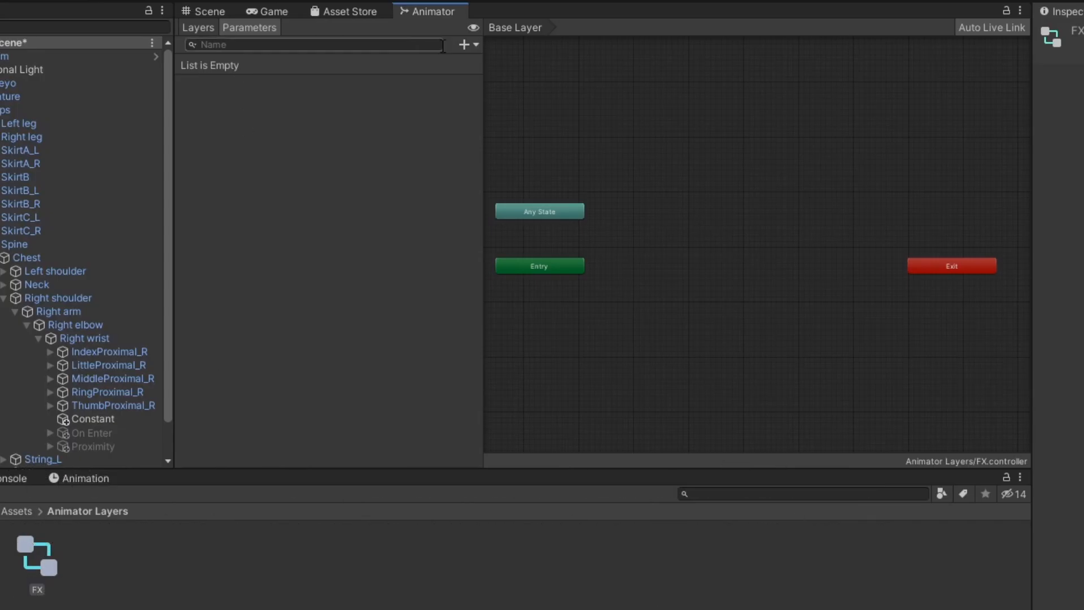
{"action": "left_click", "coordinate": [460, 44]}
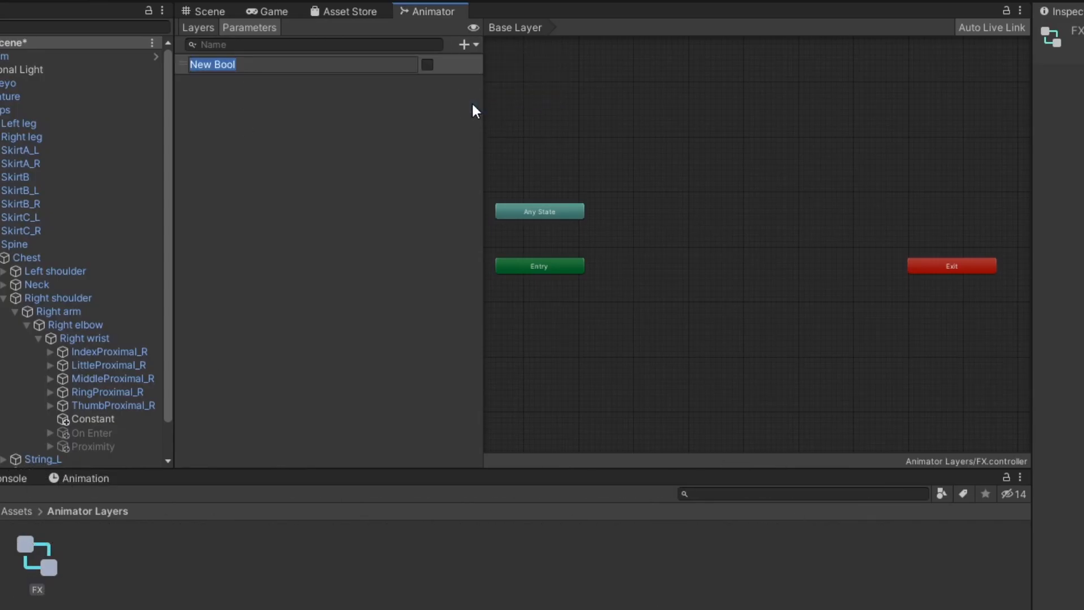
{"action": "type", "text": "BoxC"}
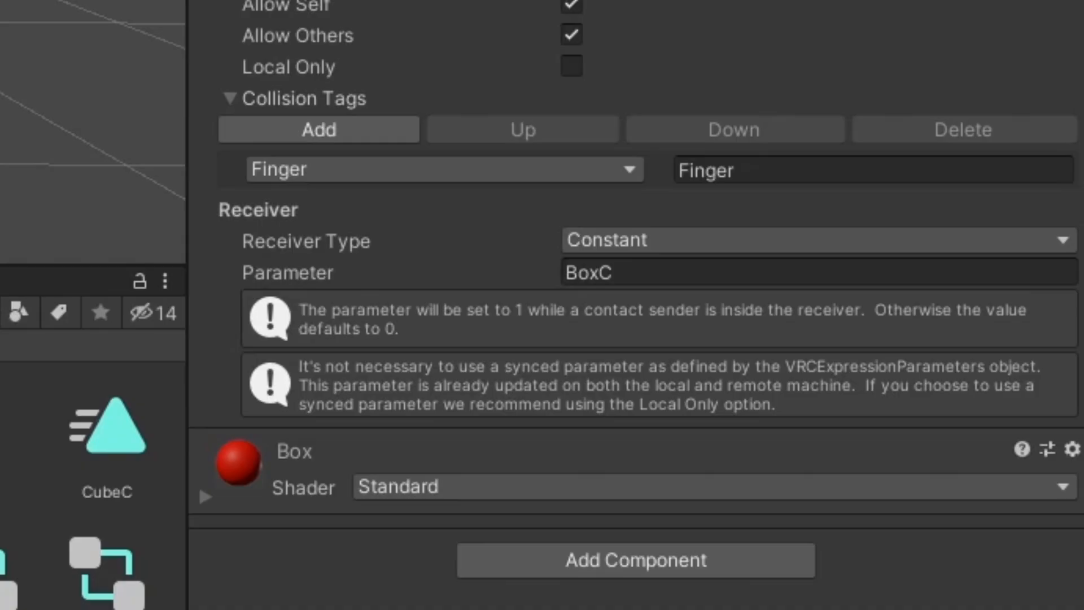
{"action": "mouse_move", "coordinate": [863, 388]}
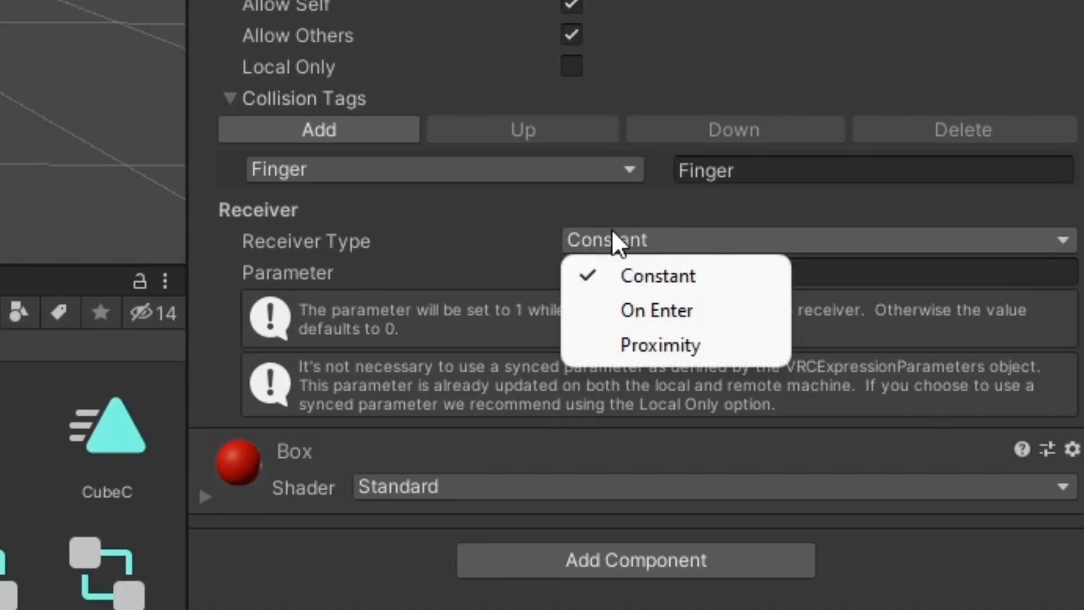
{"action": "mouse_move", "coordinate": [616, 311]}
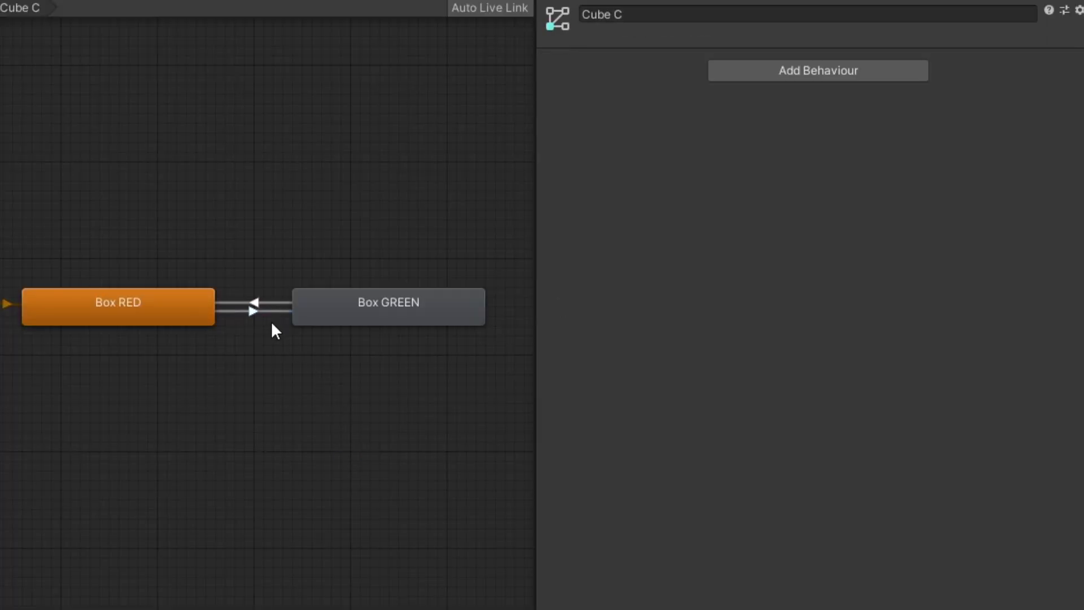
Check the BoxC true/false conditions between Box RED and GREEN and the BoxOE return to Idle
{"action": "left_click", "coordinate": [252, 312]}
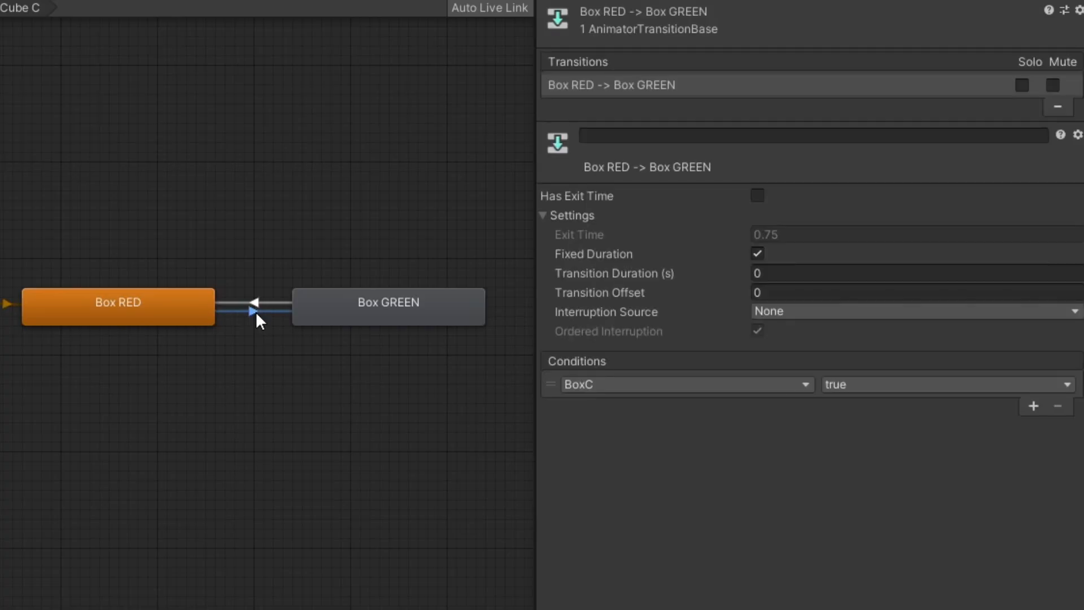
{"action": "left_click", "coordinate": [248, 316]}
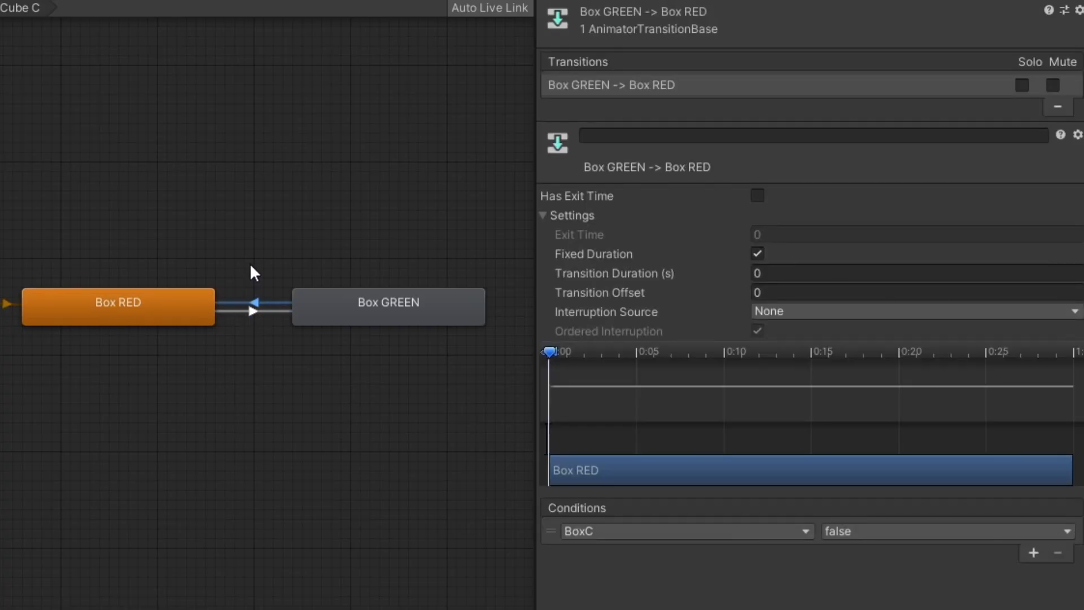
{"action": "mouse_move", "coordinate": [306, 273]}
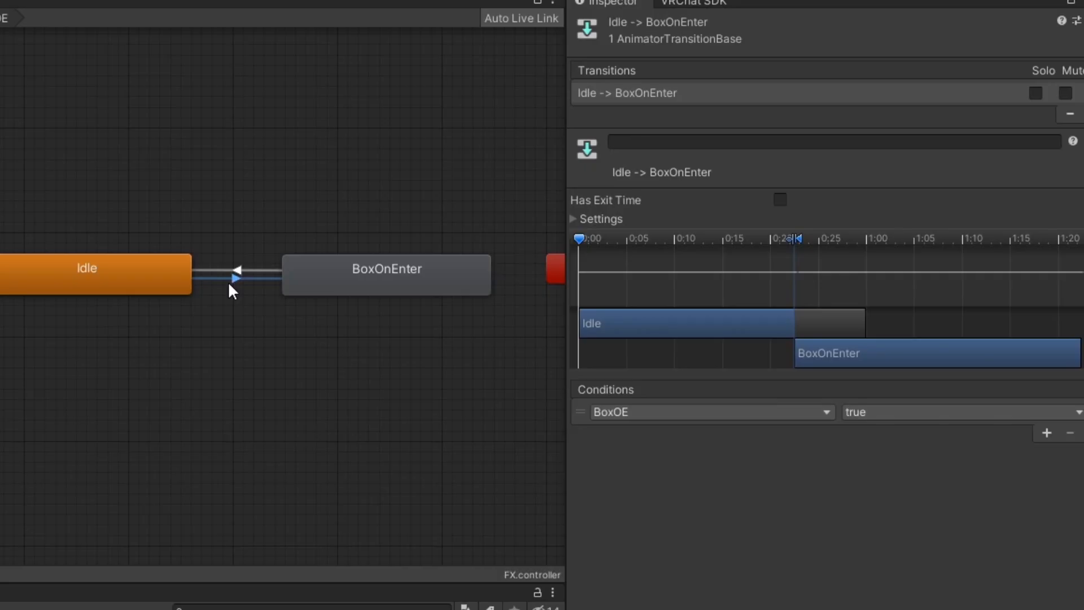
{"action": "mouse_move", "coordinate": [231, 264]}
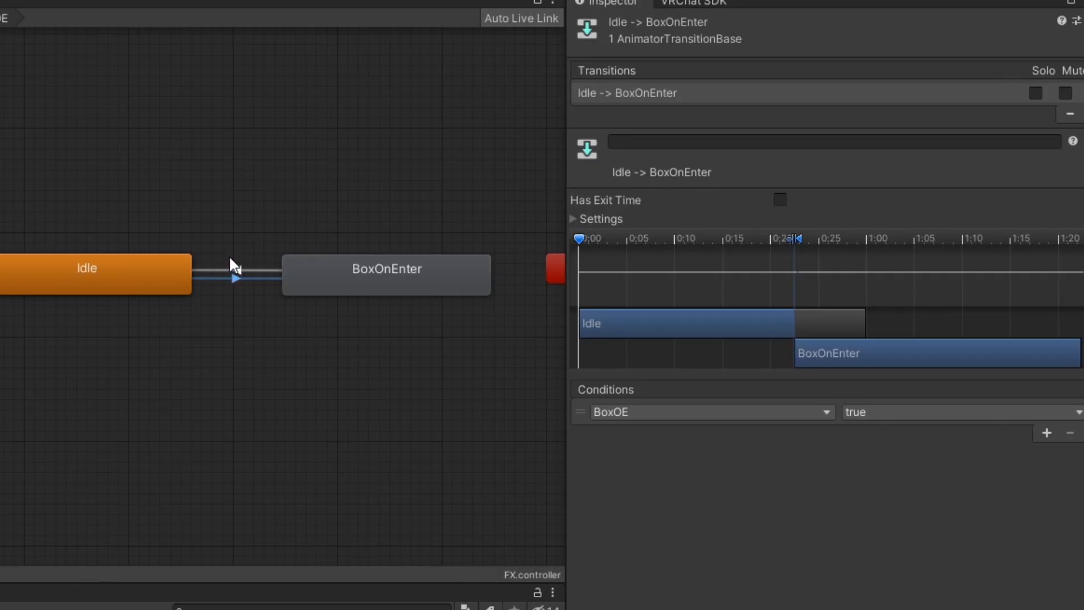
{"action": "left_click", "coordinate": [235, 275]}
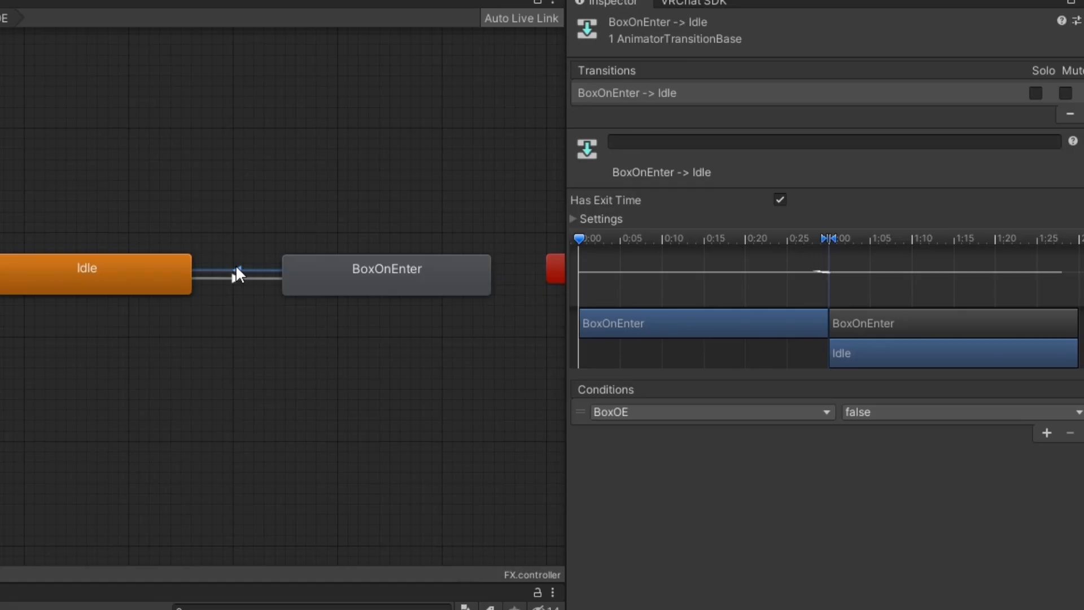
{"action": "mouse_move", "coordinate": [250, 367]}
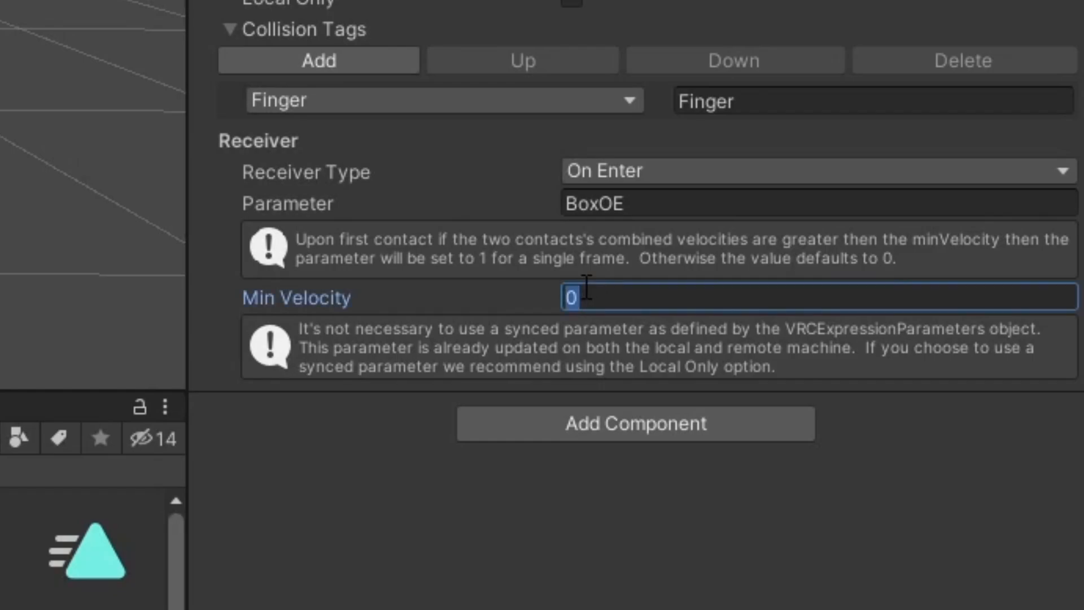
Set the on-enter receiver's Min Velocity to 0.25
{"action": "type", "text": ".2"}
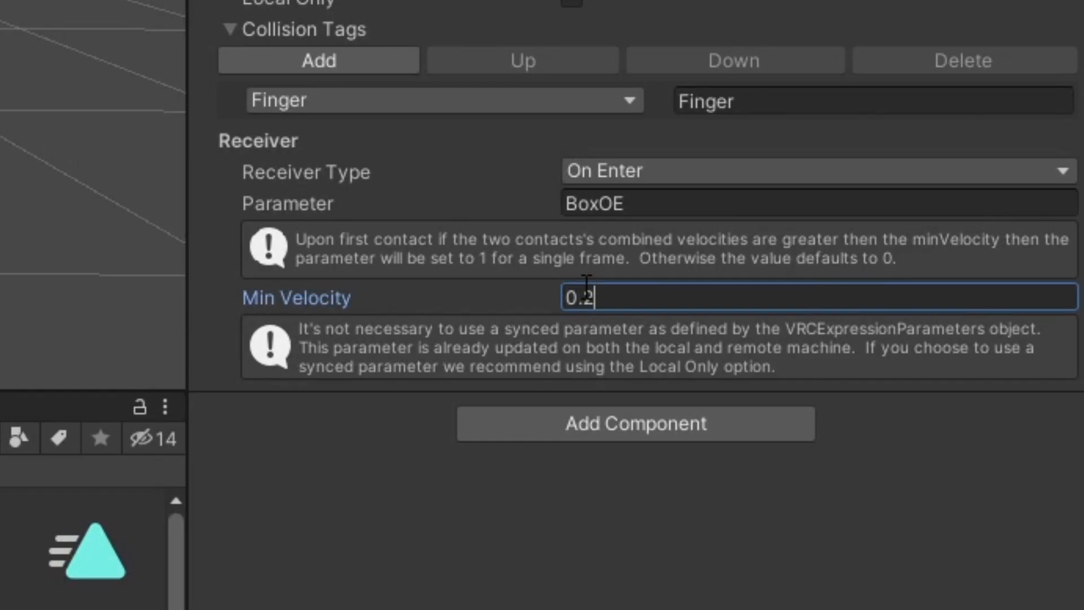
{"action": "type", "text": "5"}
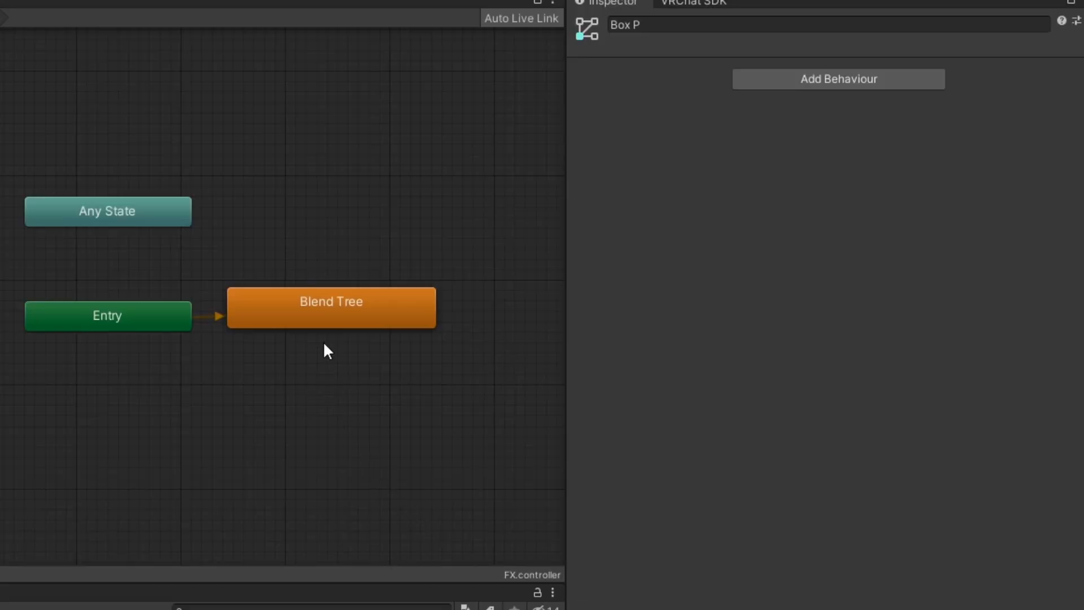
Enter the Box P Blend Tree showing BoxSize1 and BoxSize0 blended by BoxP
{"action": "double_click", "coordinate": [331, 307]}
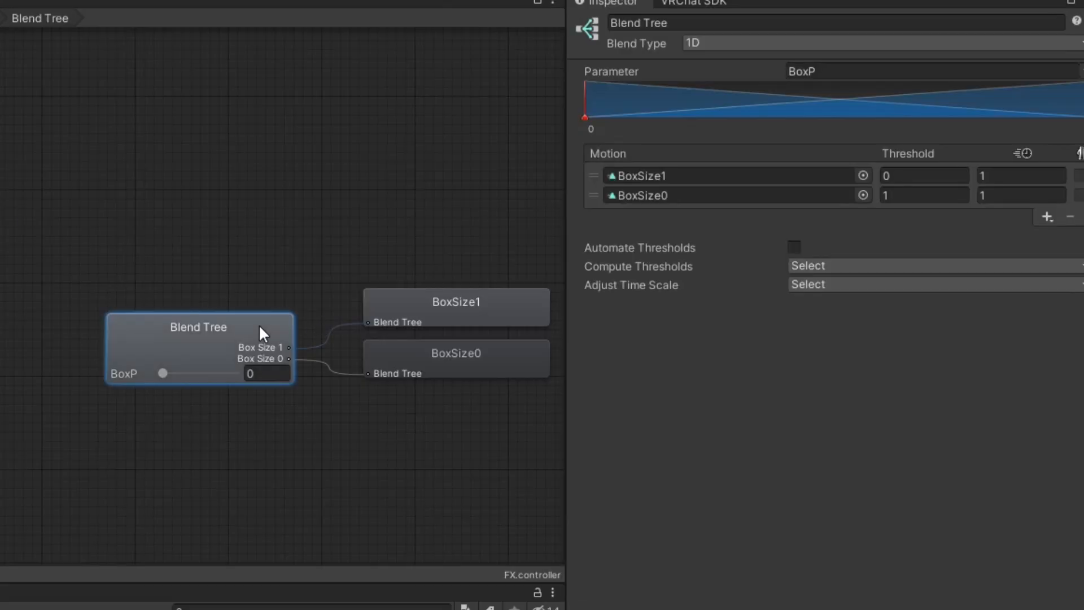
{"action": "mouse_move", "coordinate": [146, 380]}
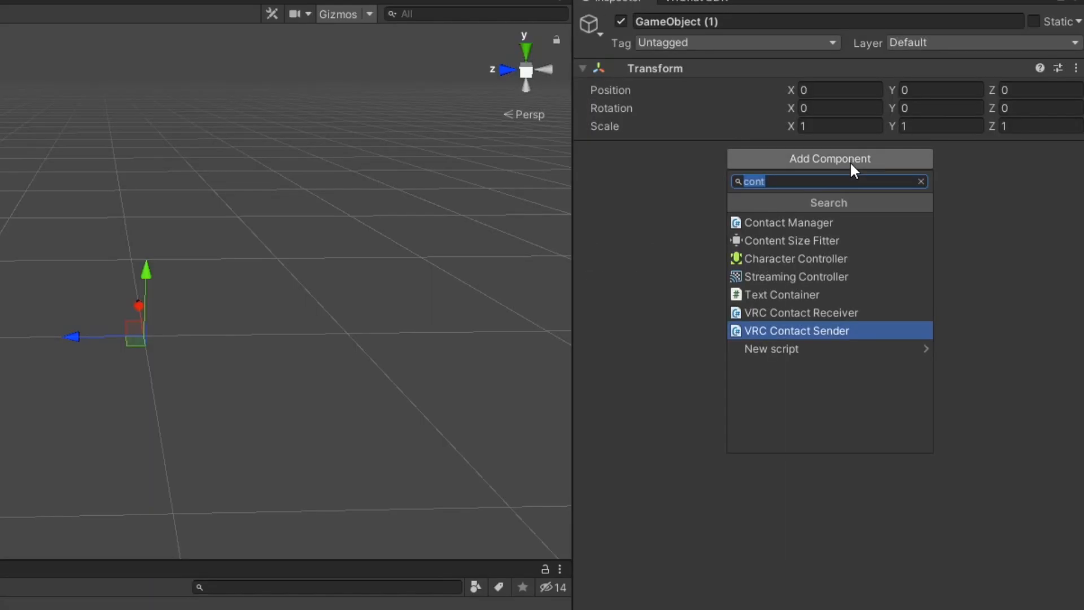
Add a VRC Contact Sender component with a collision tag entry named 'Balls'
{"action": "left_click", "coordinate": [796, 330]}
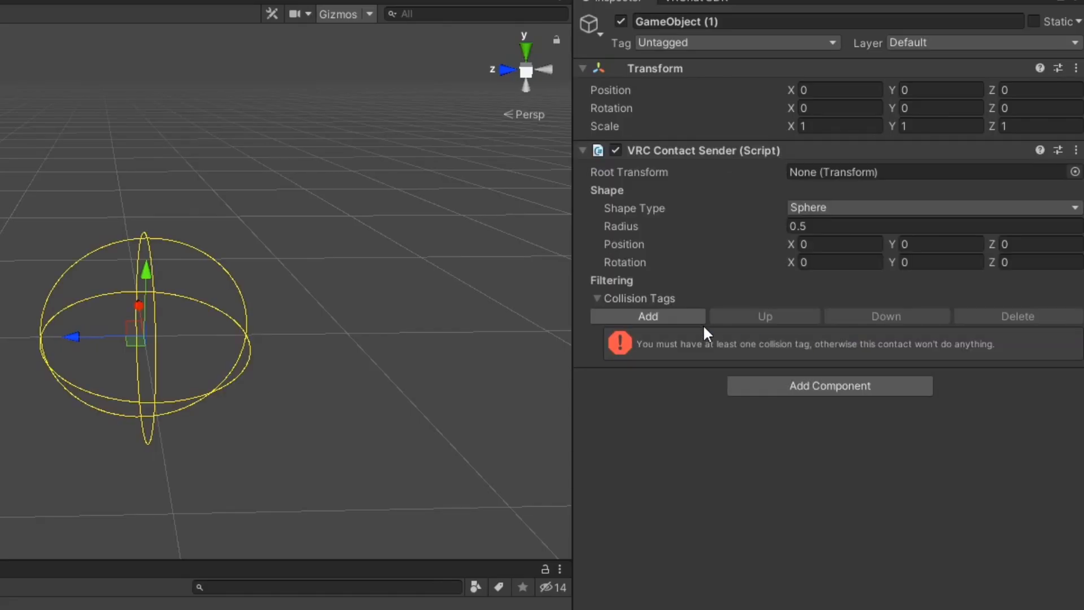
{"action": "left_click", "coordinate": [647, 316]}
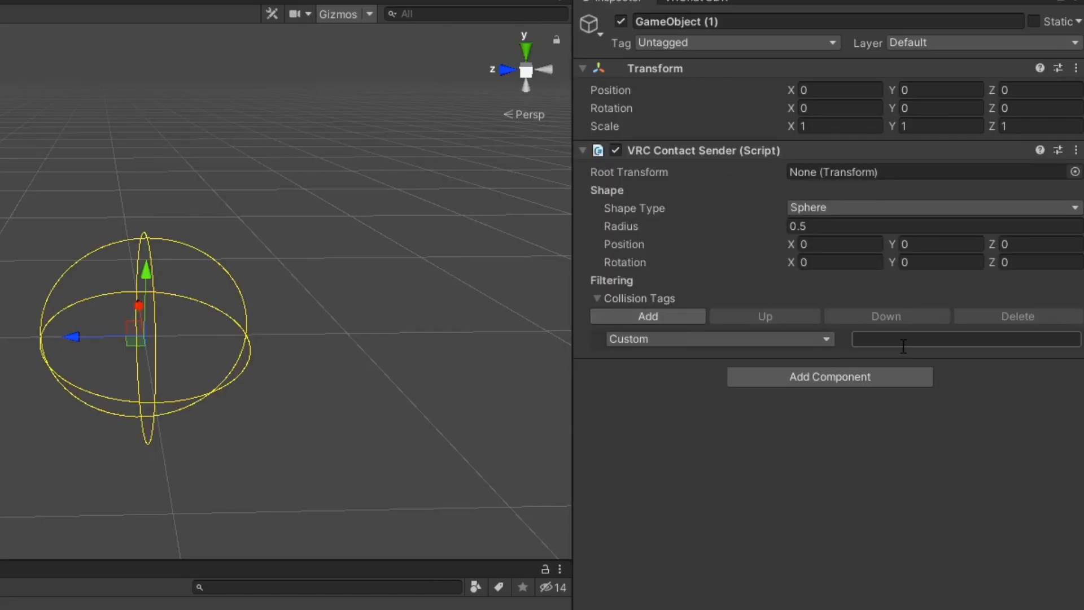
{"action": "type", "text": "Balls"}
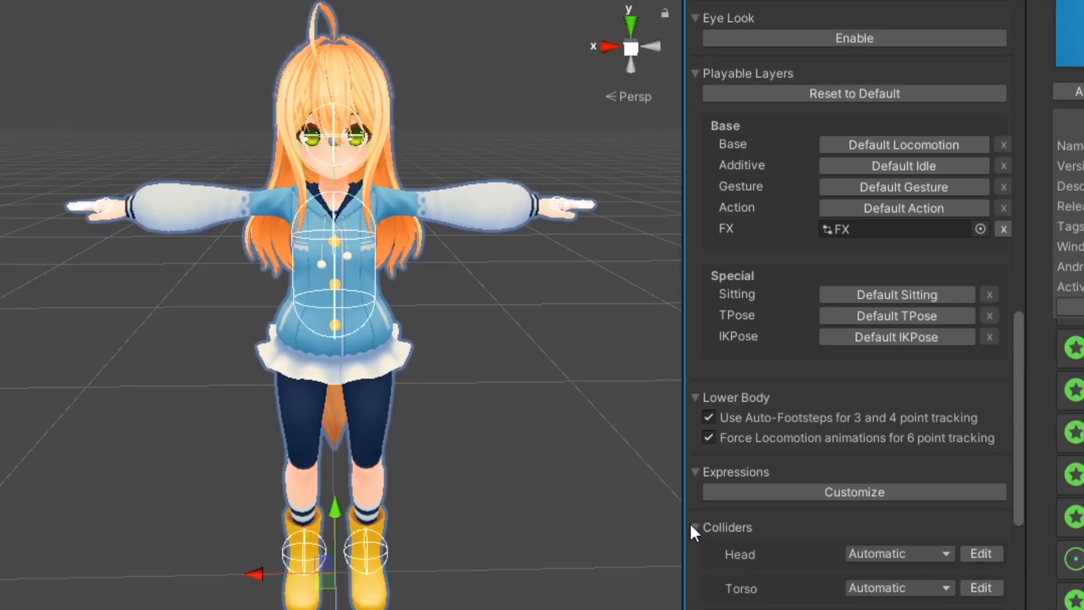
{"action": "scroll", "scroll_direction": "down", "scroll_amount": 3}
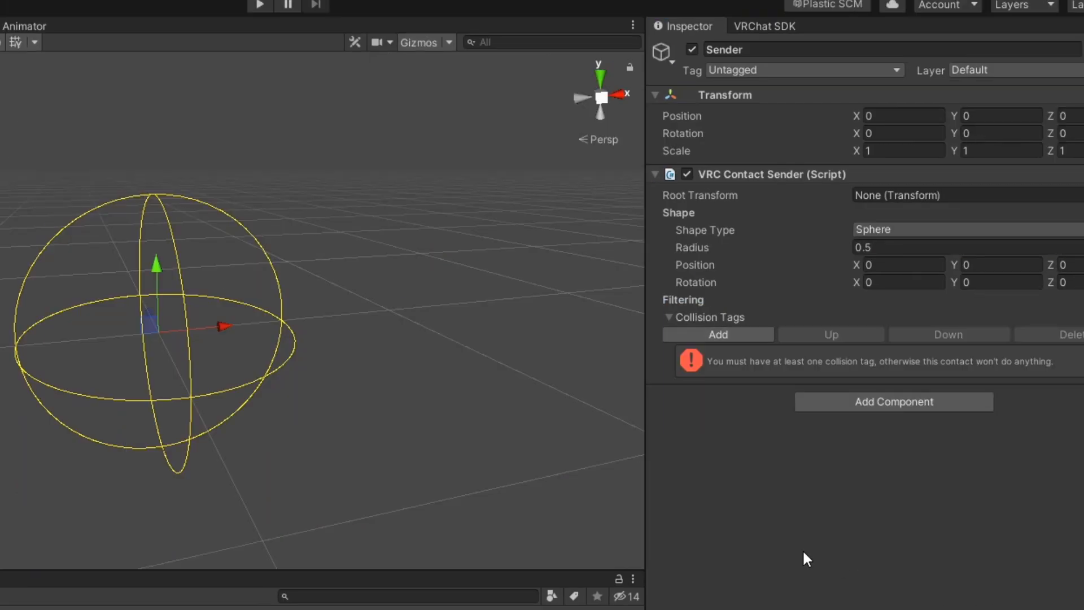
Add two custom collision tags to the sender named 'Sphere' and 'Ball'
{"action": "left_click", "coordinate": [719, 334]}
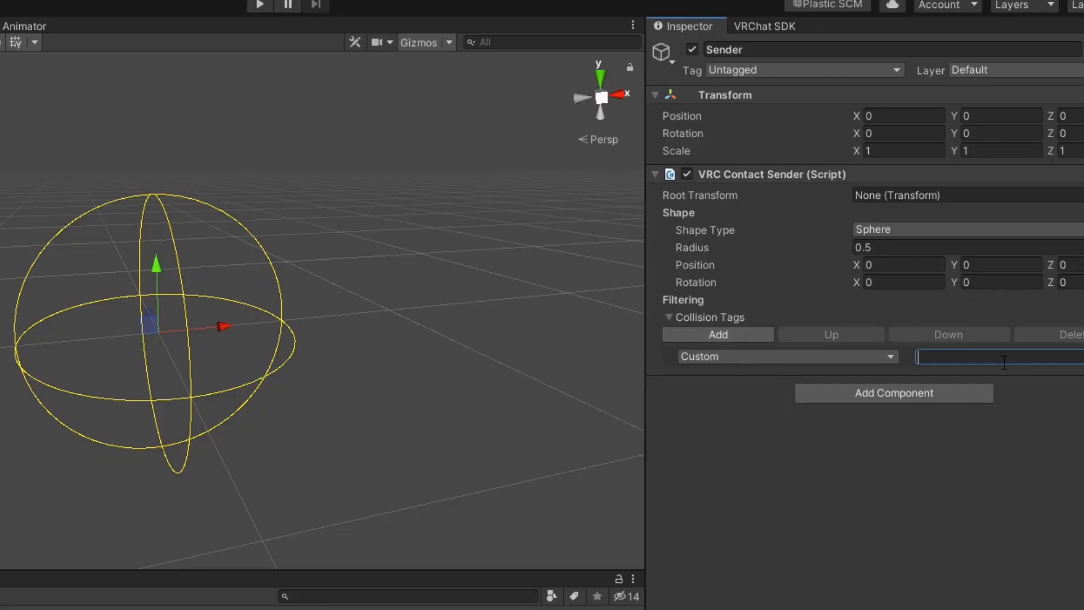
{"action": "type", "text": "Sphere"}
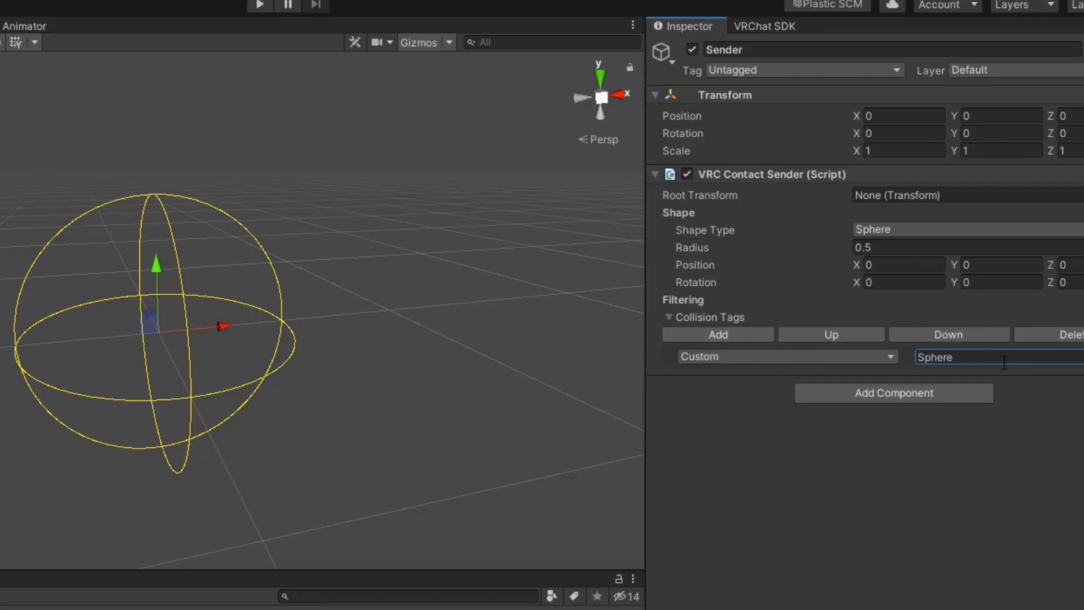
{"action": "left_click", "coordinate": [717, 335]}
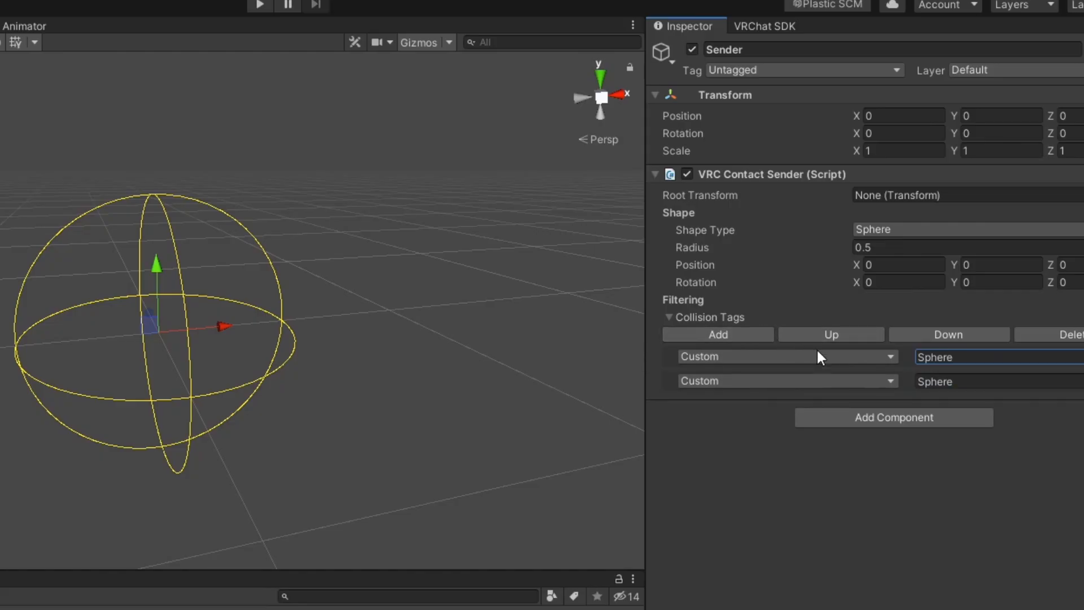
{"action": "type", "text": "Ball"}
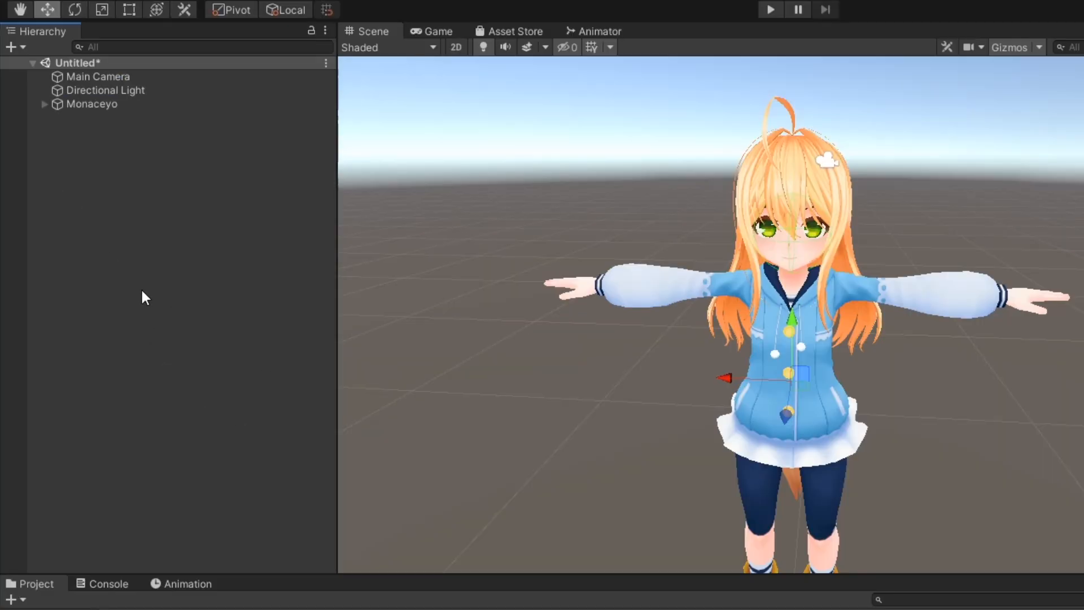
Create a Clap Contact child under the right wrist bone carrying a VRC Contact Receiver
{"action": "left_click", "coordinate": [44, 104]}
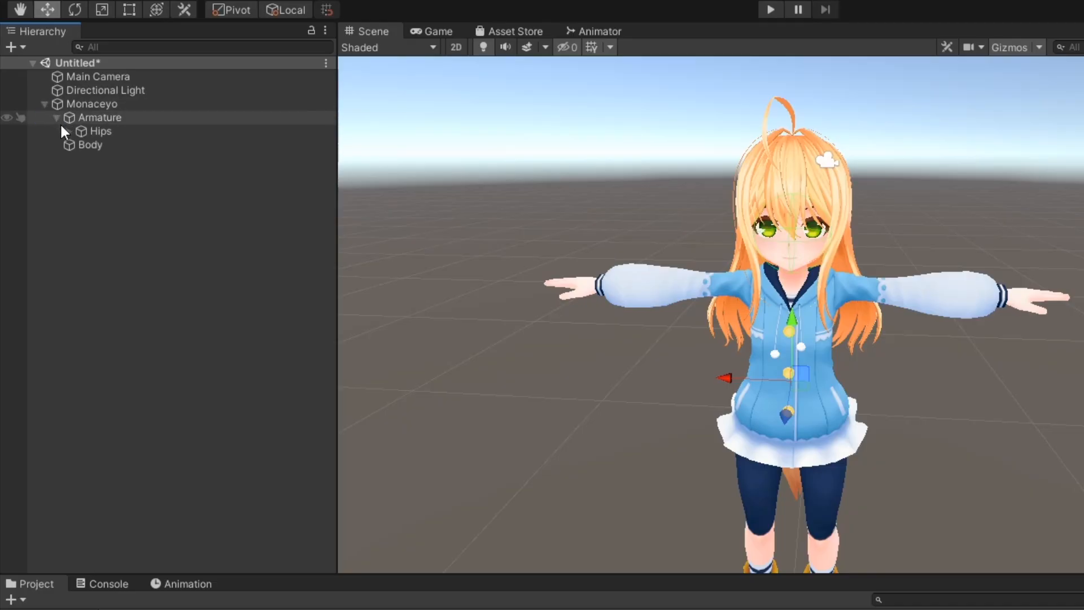
{"action": "left_click", "coordinate": [69, 131]}
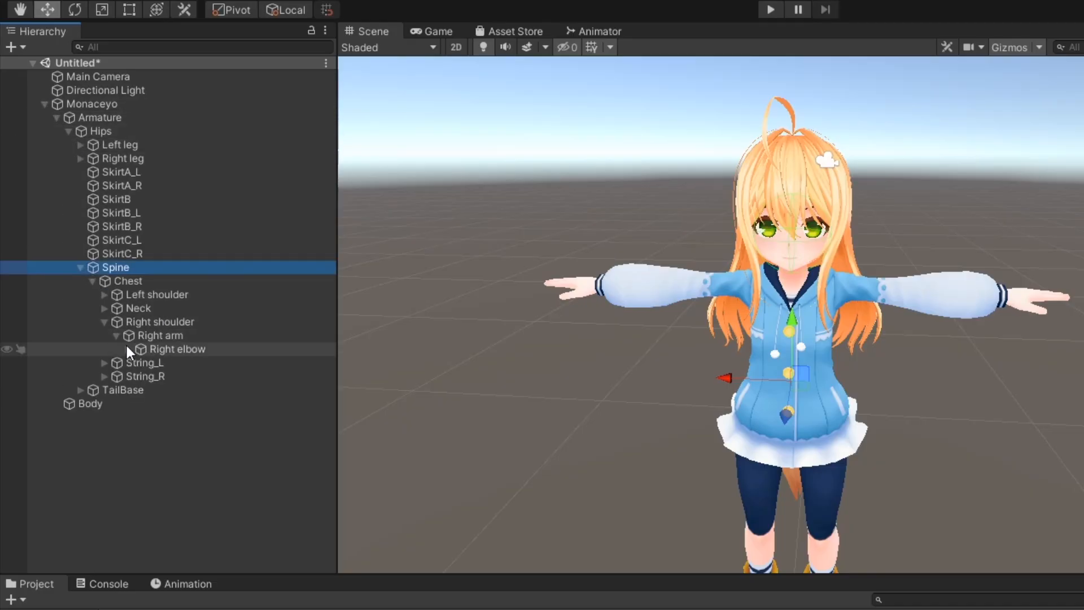
{"action": "left_click", "coordinate": [186, 363]}
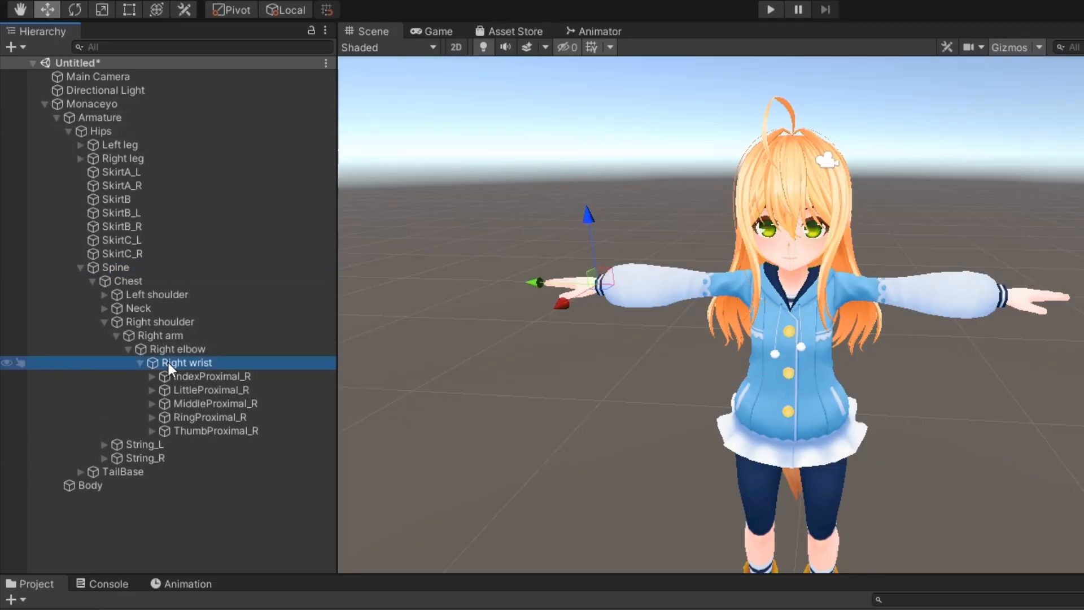
{"action": "right_click", "coordinate": [186, 363]}
{"action": "type", "text": "cont"}
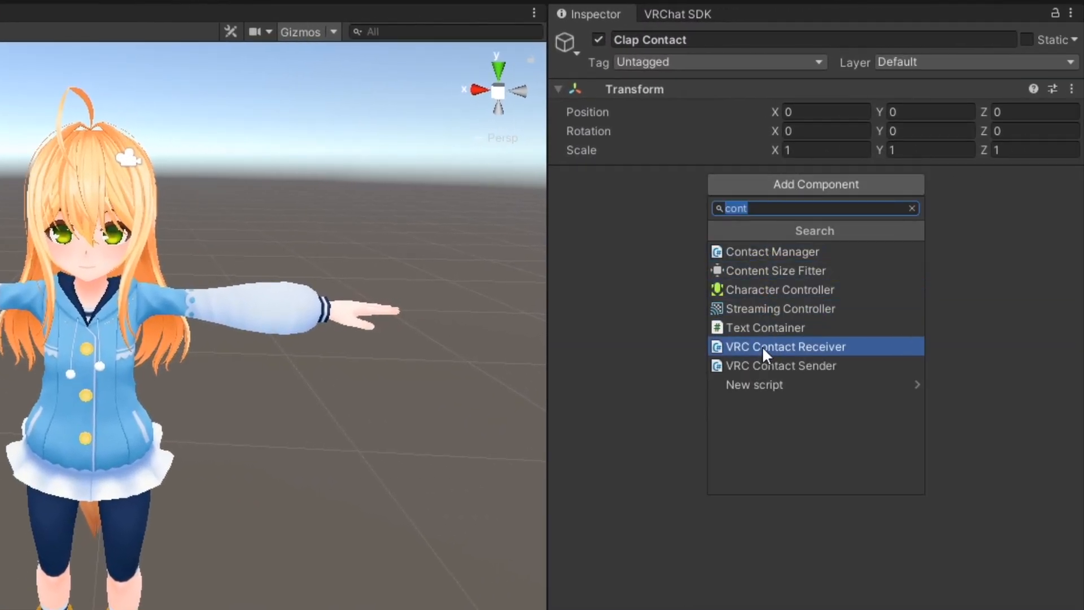
{"action": "left_click", "coordinate": [785, 346]}
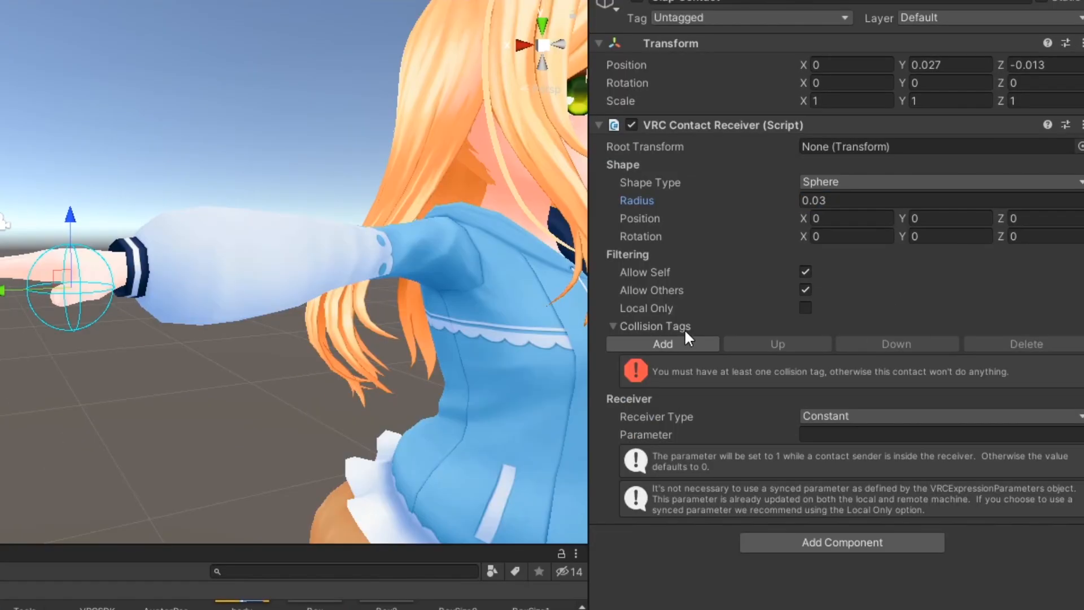
Set the receiver to a Hand tag, On Enter, parameter 'Clap', min velocity 0.2, Allow Self off
{"action": "left_click", "coordinate": [661, 344]}
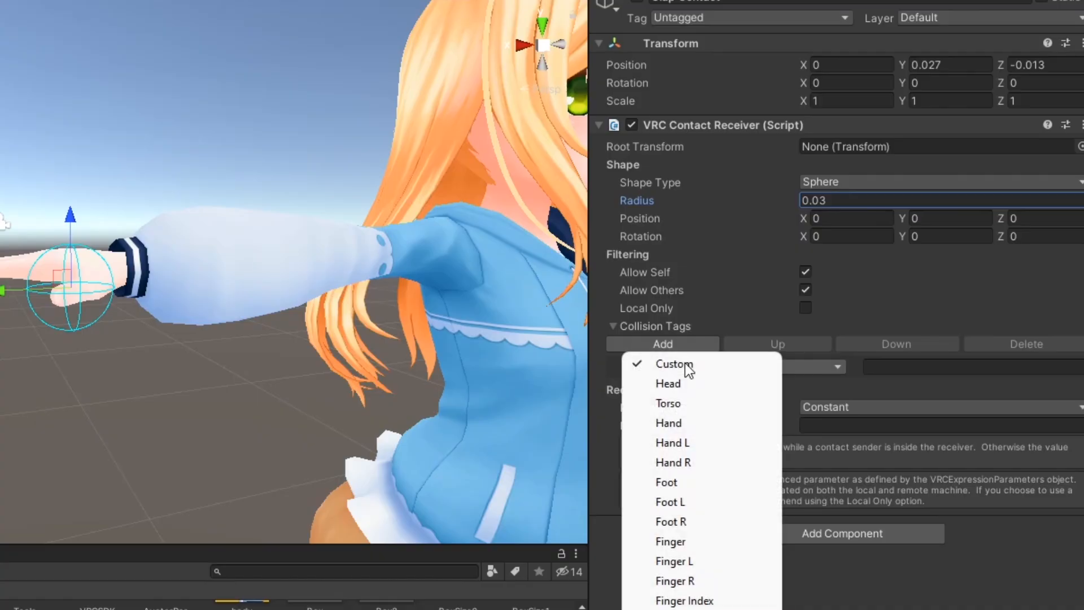
{"action": "left_click", "coordinate": [668, 422]}
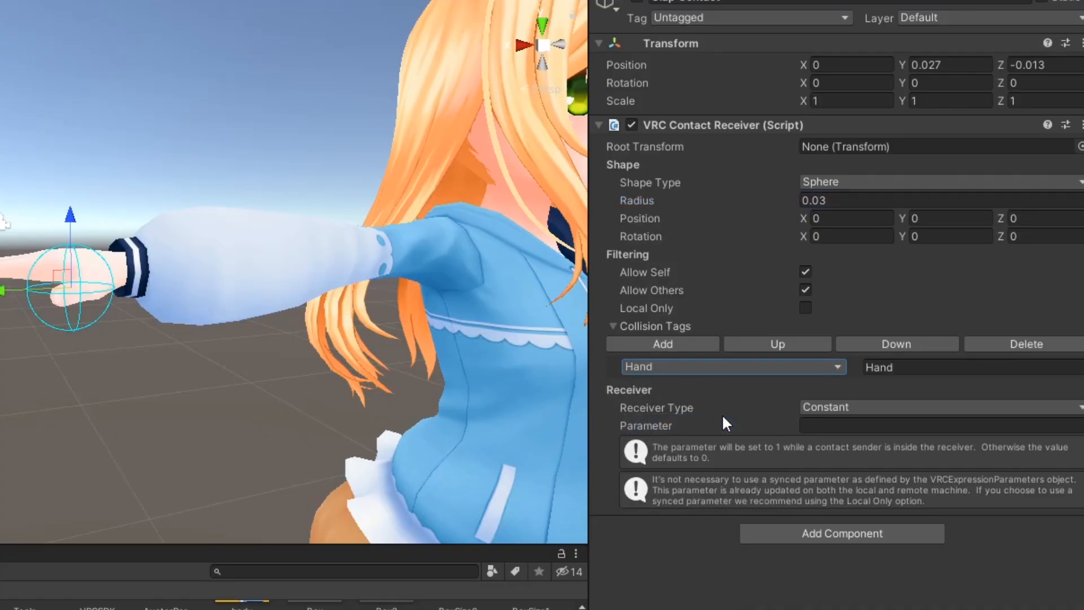
{"action": "mouse_move", "coordinate": [828, 421]}
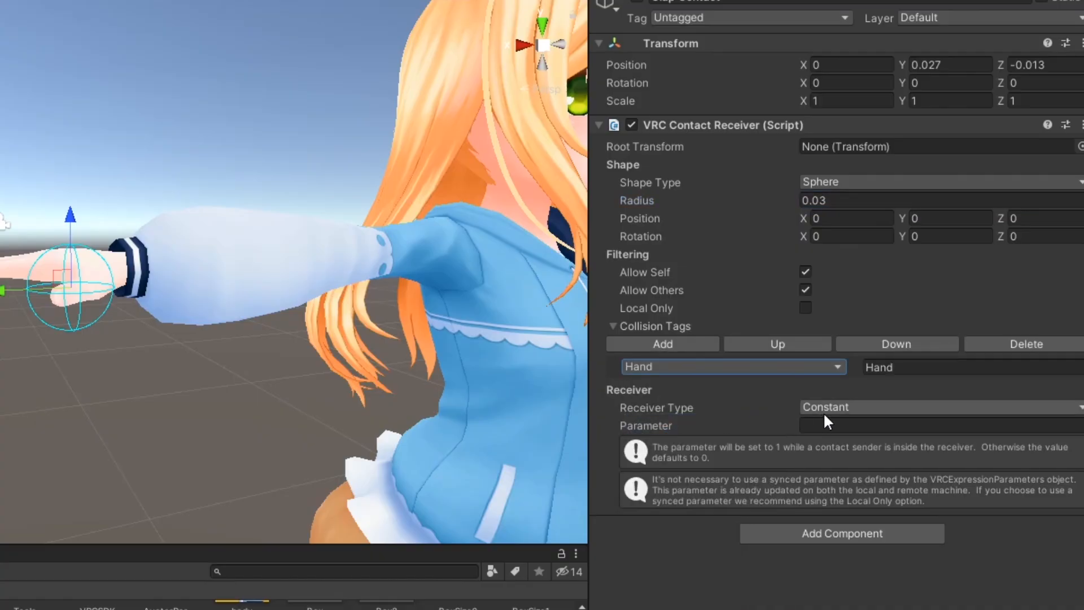
{"action": "left_click", "coordinate": [938, 407]}
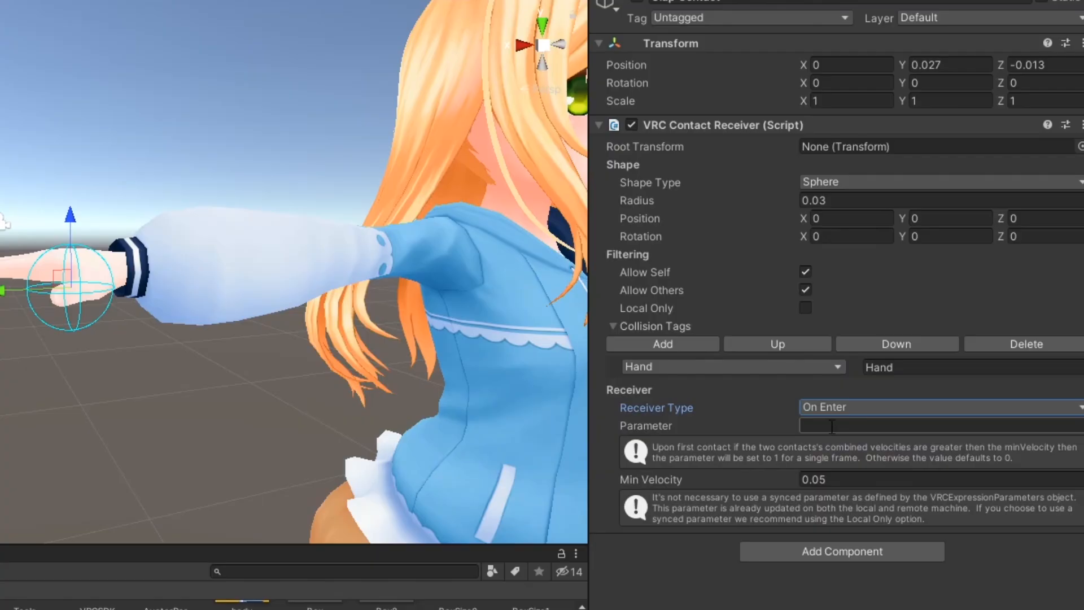
{"action": "type", "text": "Clap"}
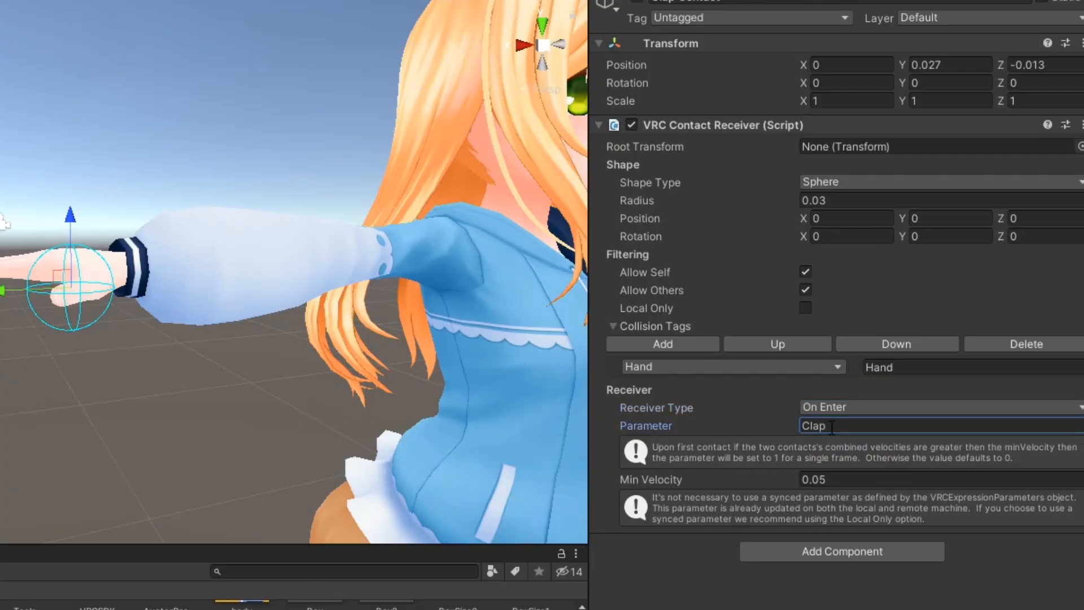
{"action": "mouse_move", "coordinate": [869, 464]}
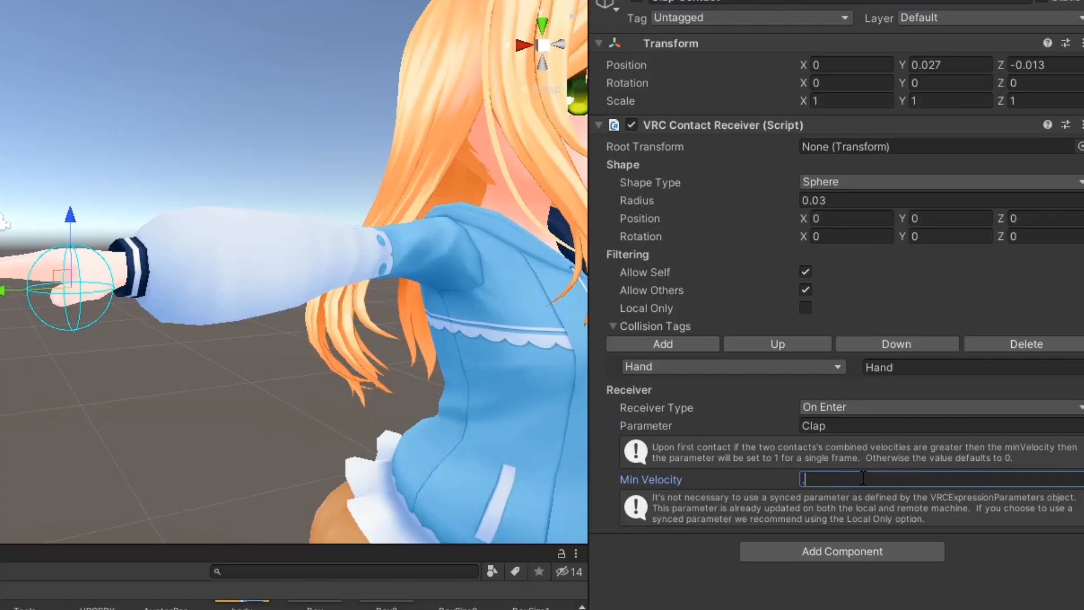
{"action": "type", "text": "0.2"}
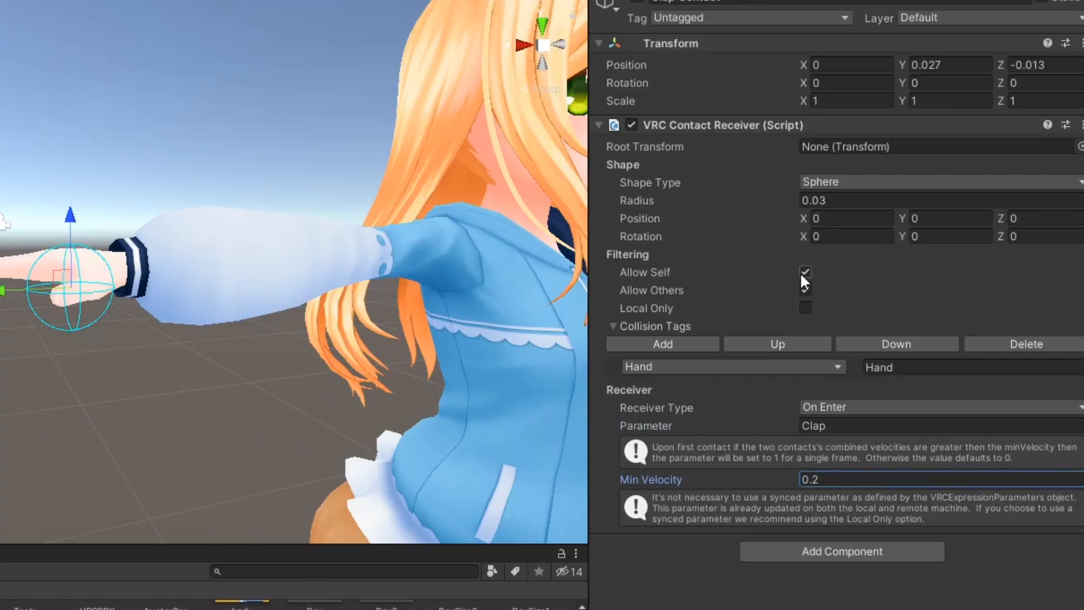
{"action": "left_click", "coordinate": [805, 273]}
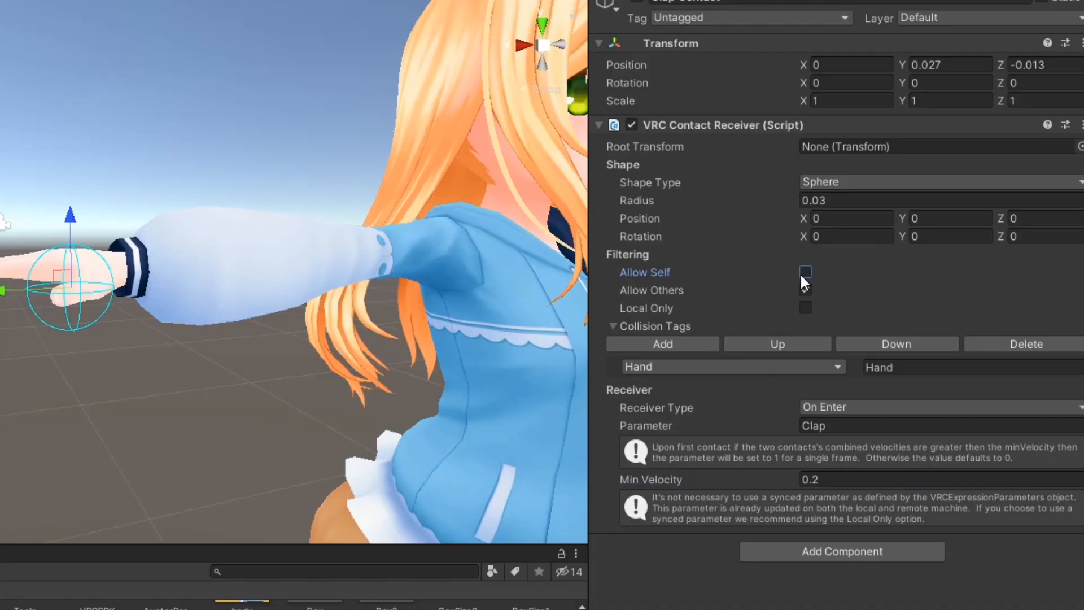
{"action": "left_click", "coordinate": [805, 290]}
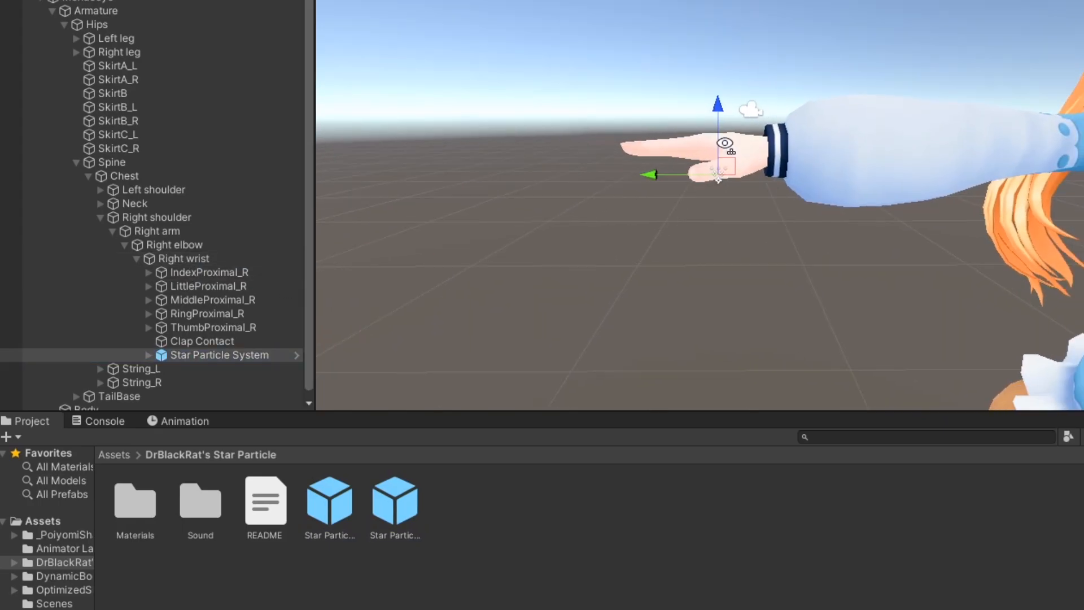
Create a new animation clip for Monaceyo (1) and save it as ClapOn
{"action": "left_click", "coordinate": [67, 105]}
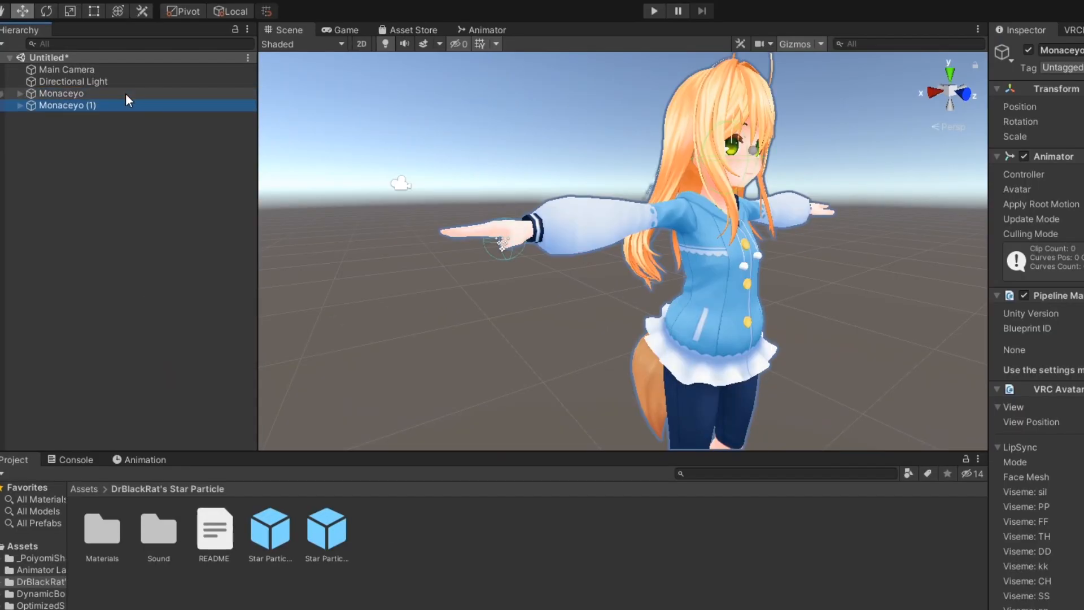
{"action": "left_click", "coordinate": [143, 460]}
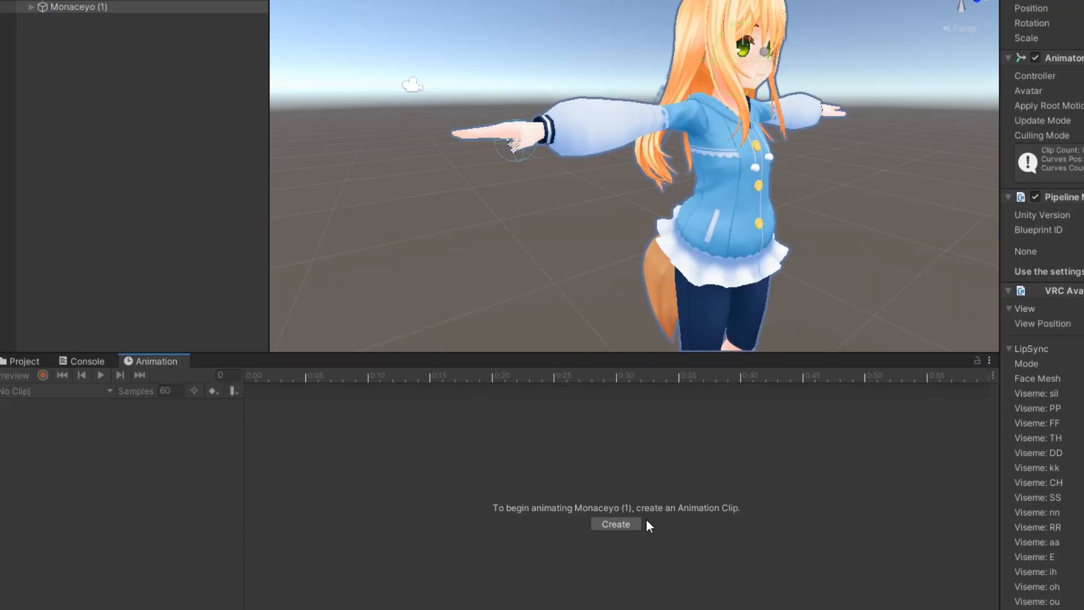
{"action": "left_click", "coordinate": [614, 523]}
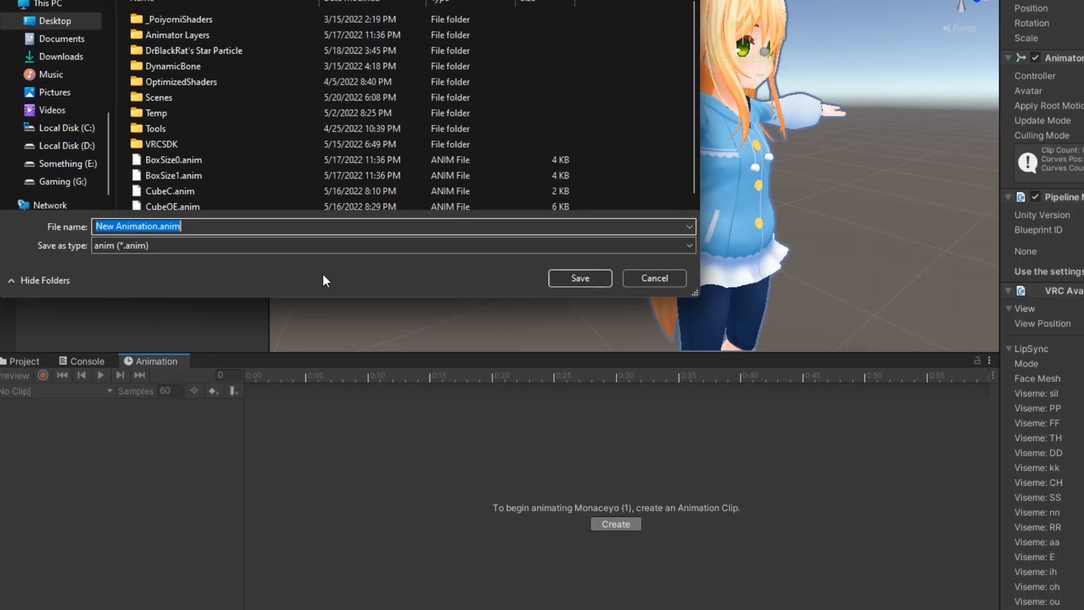
{"action": "type", "text": "ClapO"}
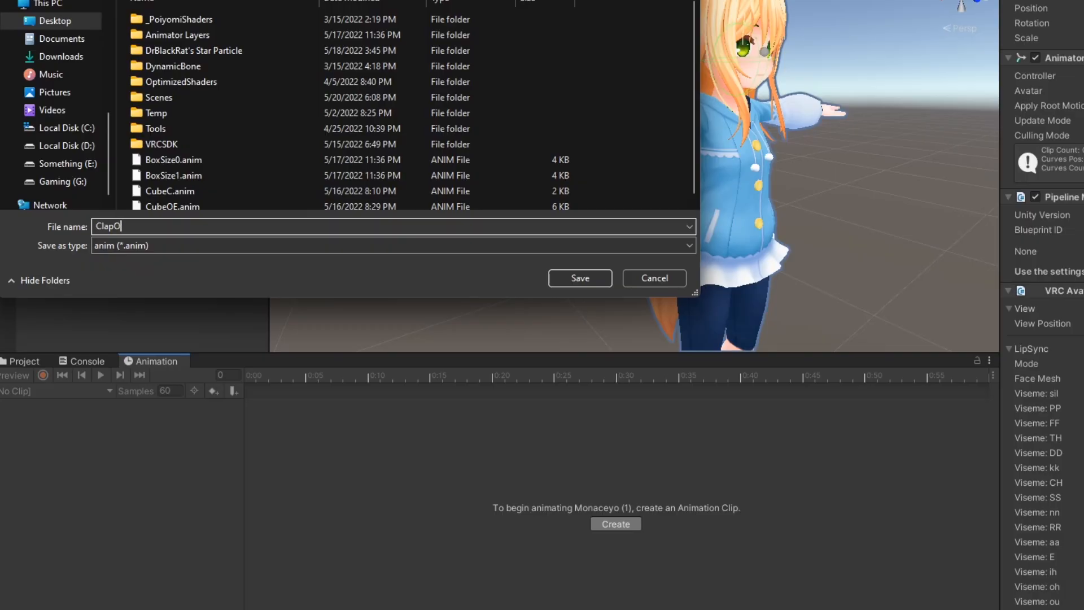
{"action": "left_click", "coordinate": [579, 278]}
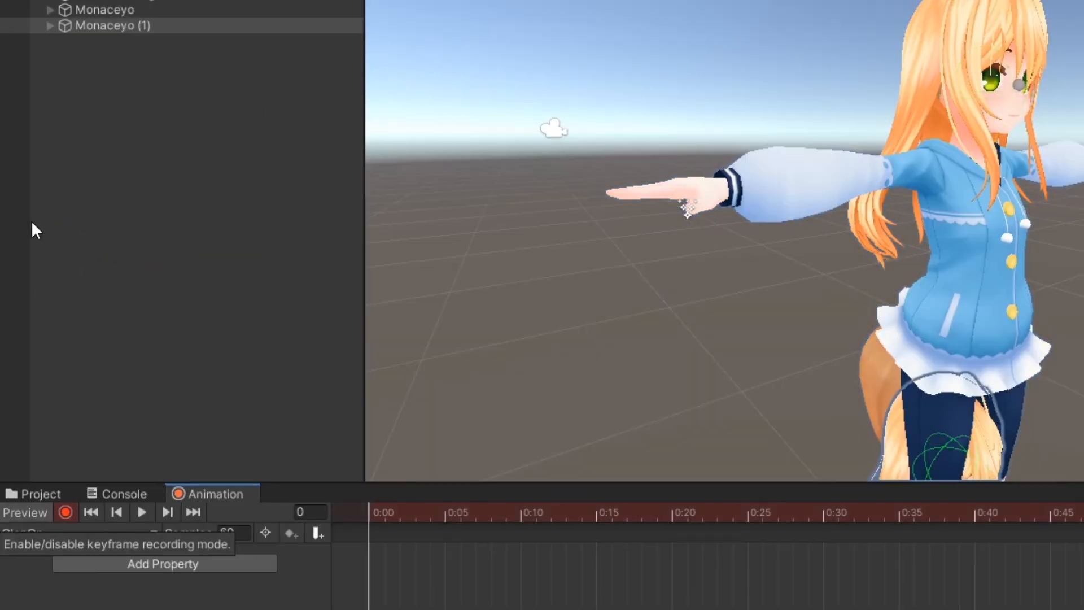
Record the Star Particle System turning on in ClapOn, then save a second clip as ClapOff
{"action": "left_click", "coordinate": [50, 26]}
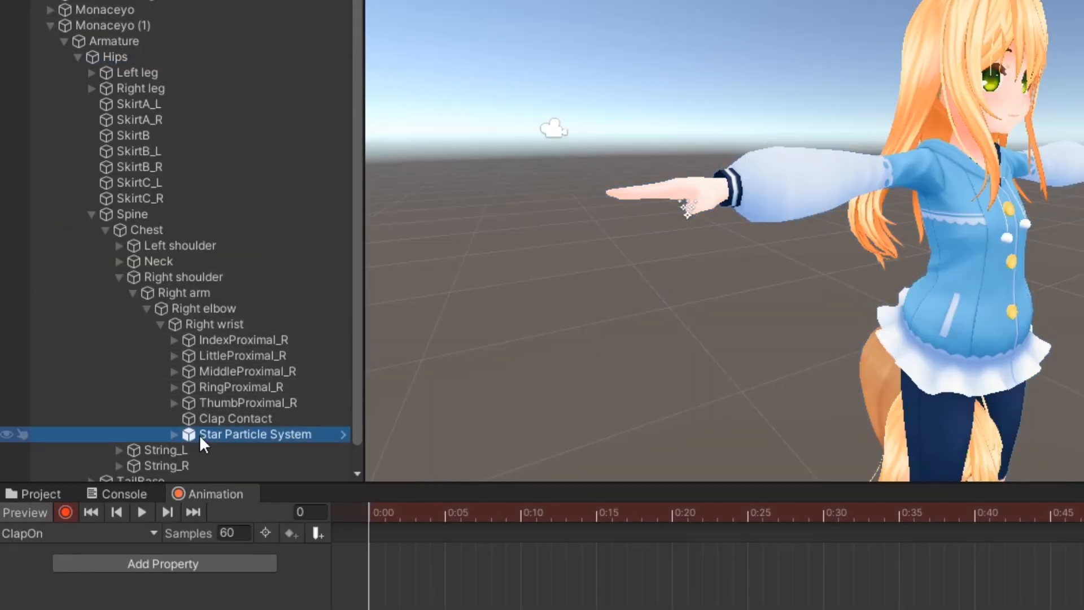
{"action": "left_click", "coordinate": [175, 434]}
{"action": "type", "text": "ClapOff"}
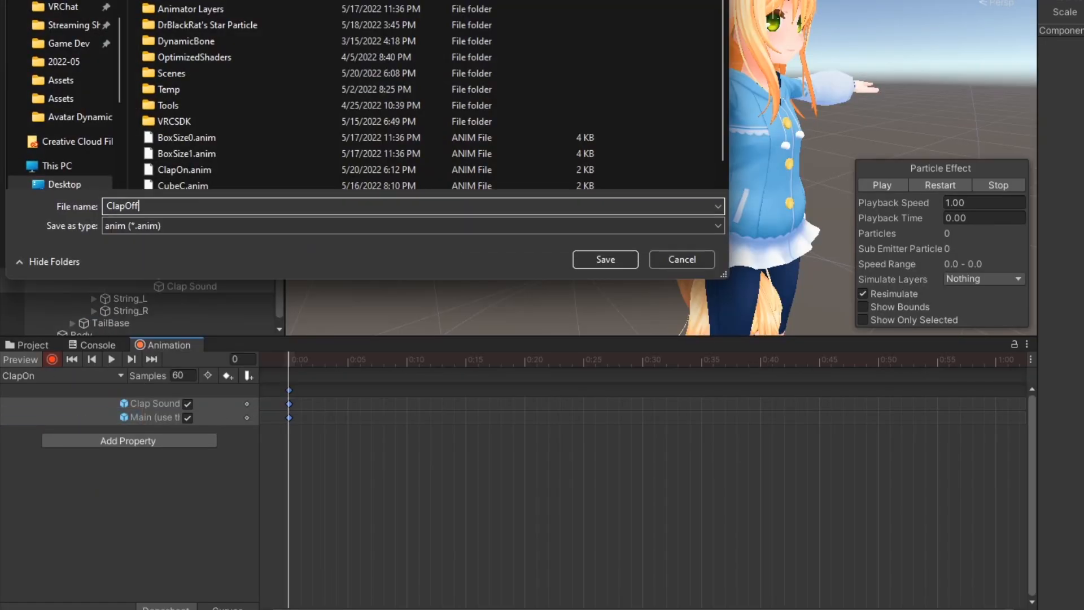
{"action": "left_click", "coordinate": [605, 260]}
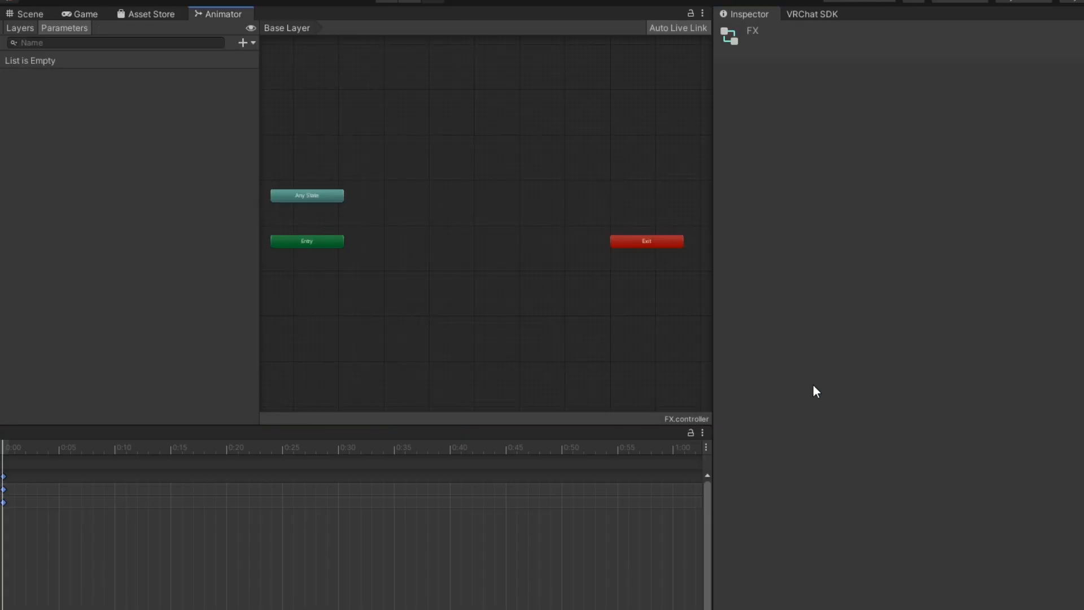
{"action": "mouse_move", "coordinate": [226, 79]}
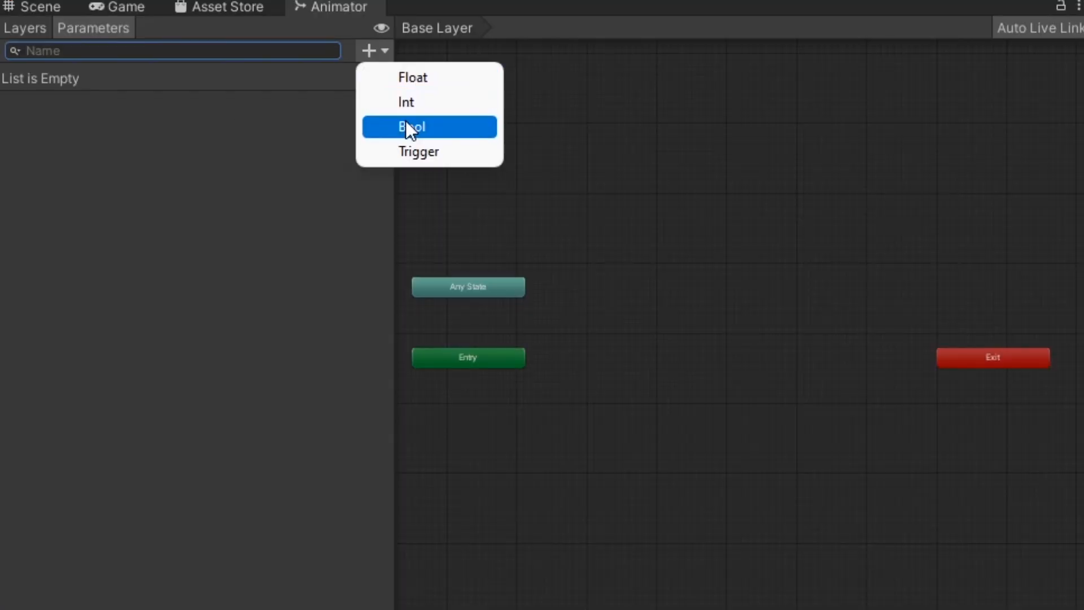
Add a Bool parameter named Clap to the FX controller
{"action": "left_click", "coordinate": [412, 126]}
{"action": "type", "text": "Clap"}
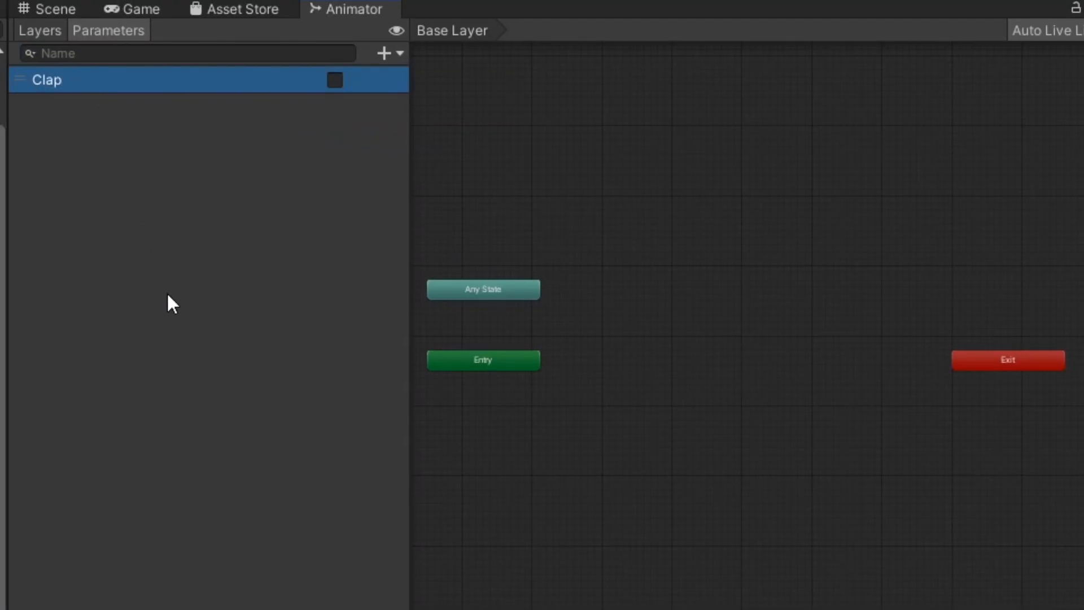
{"action": "left_click", "coordinate": [387, 53]}
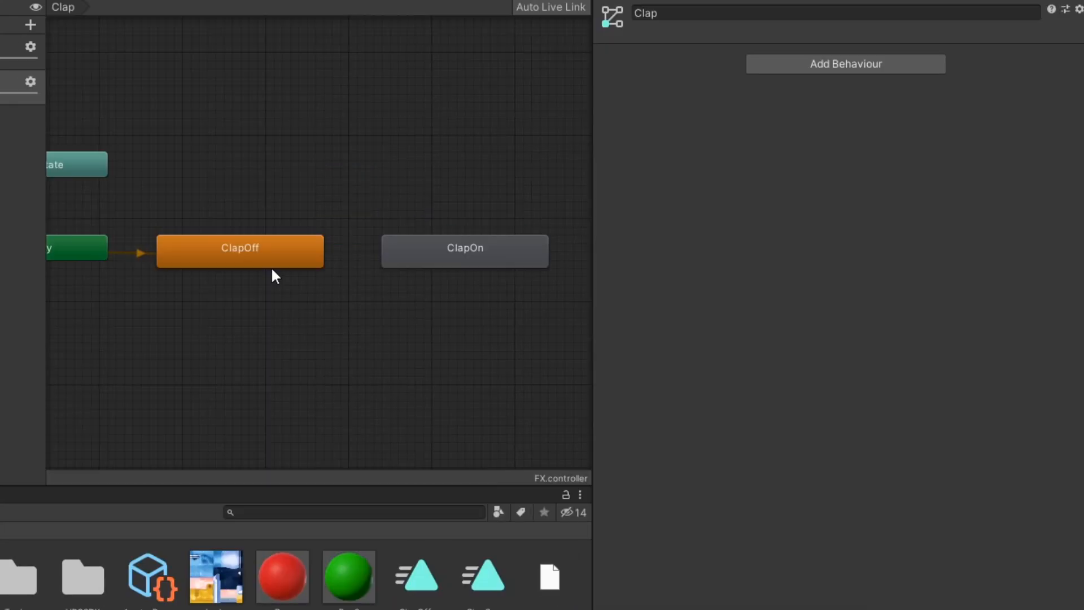
Transition ClapOff to ClapOn on Clap true and back to ClapOff on Clap false
{"action": "left_click", "coordinate": [239, 251]}
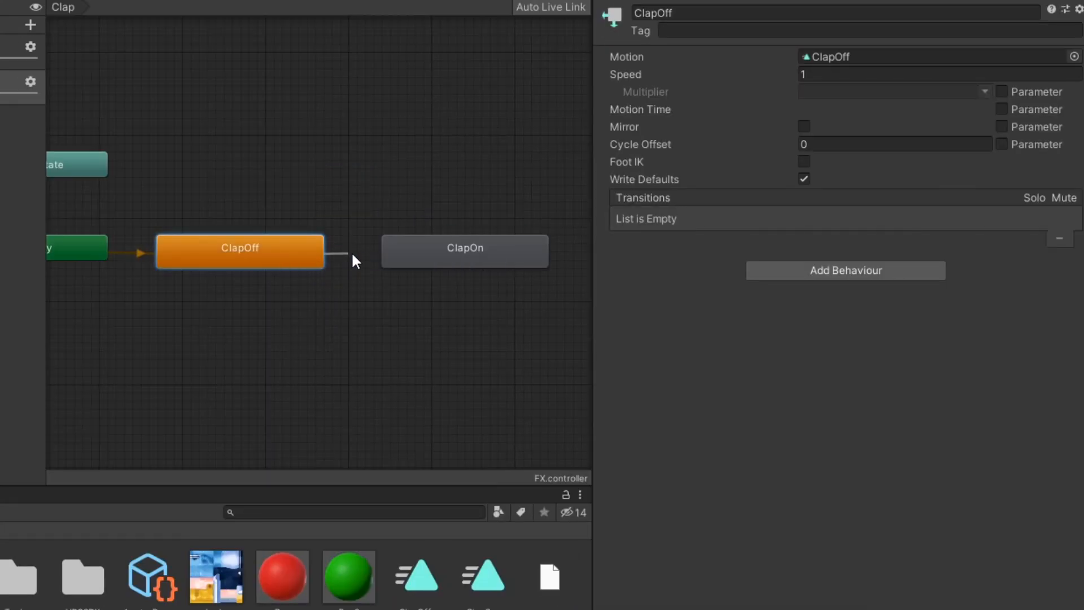
{"action": "left_click", "coordinate": [351, 256]}
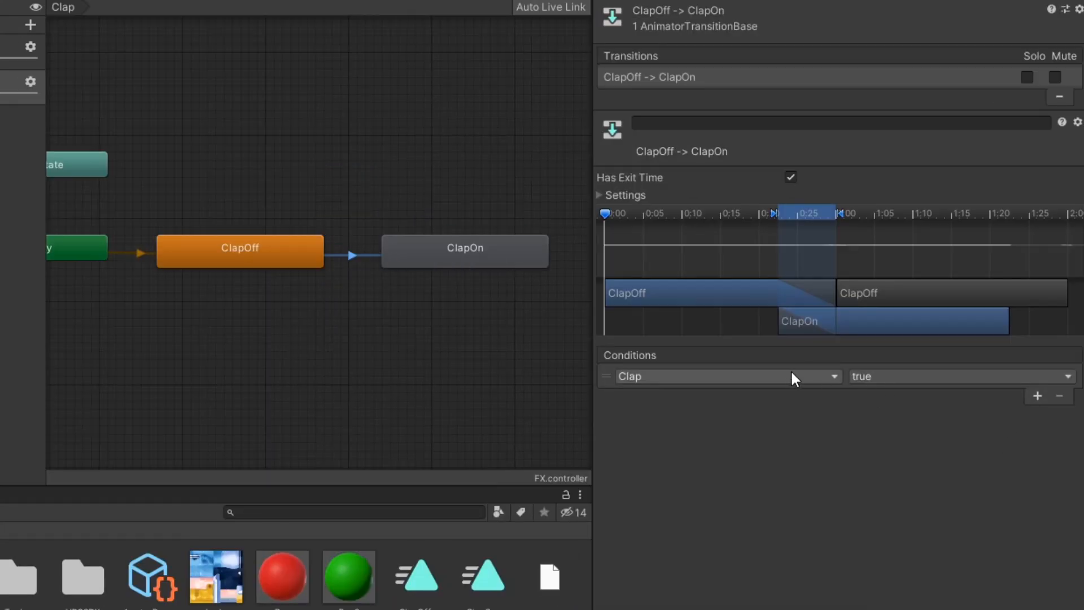
{"action": "left_click", "coordinate": [599, 195]}
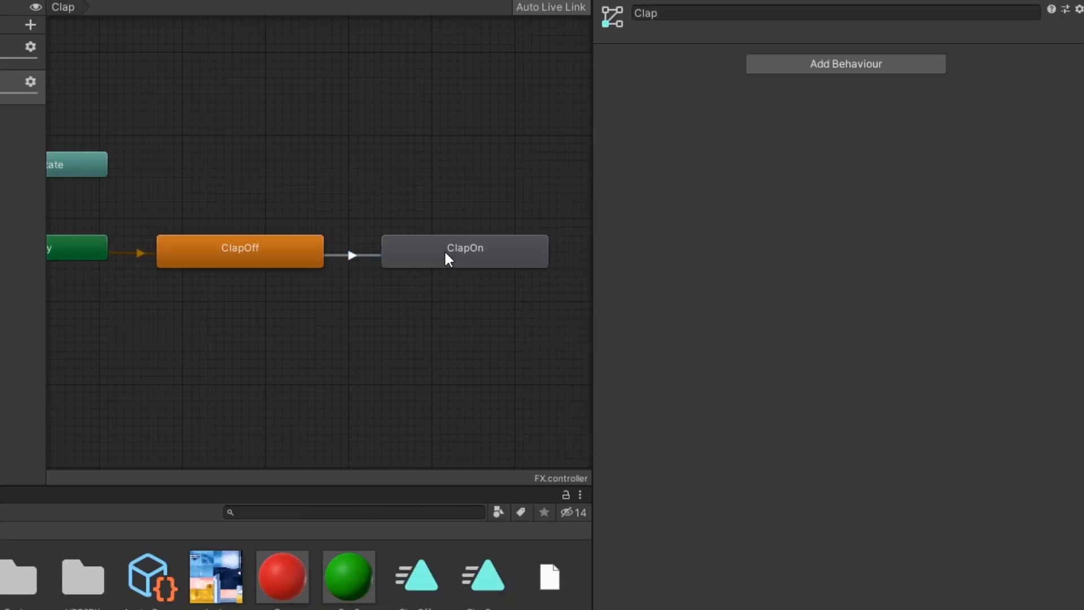
{"action": "left_click", "coordinate": [464, 251]}
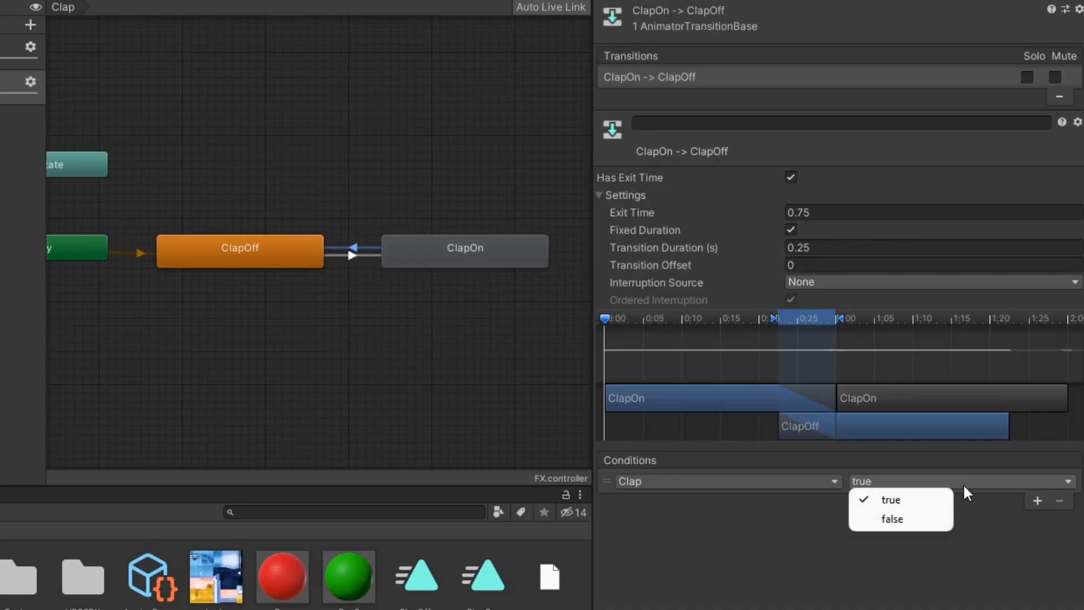
{"action": "left_click", "coordinate": [893, 519]}
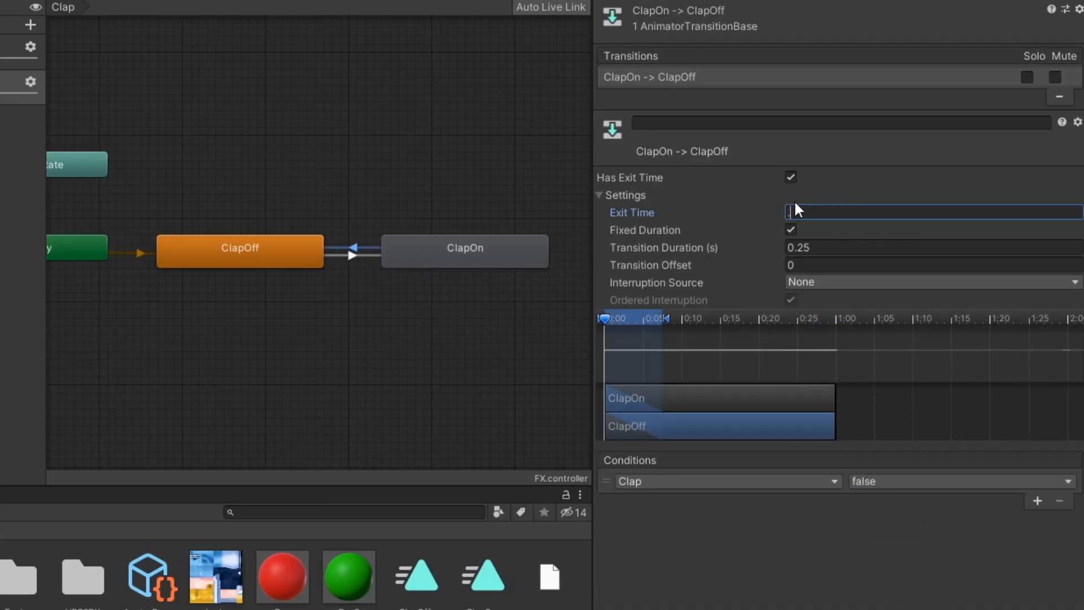